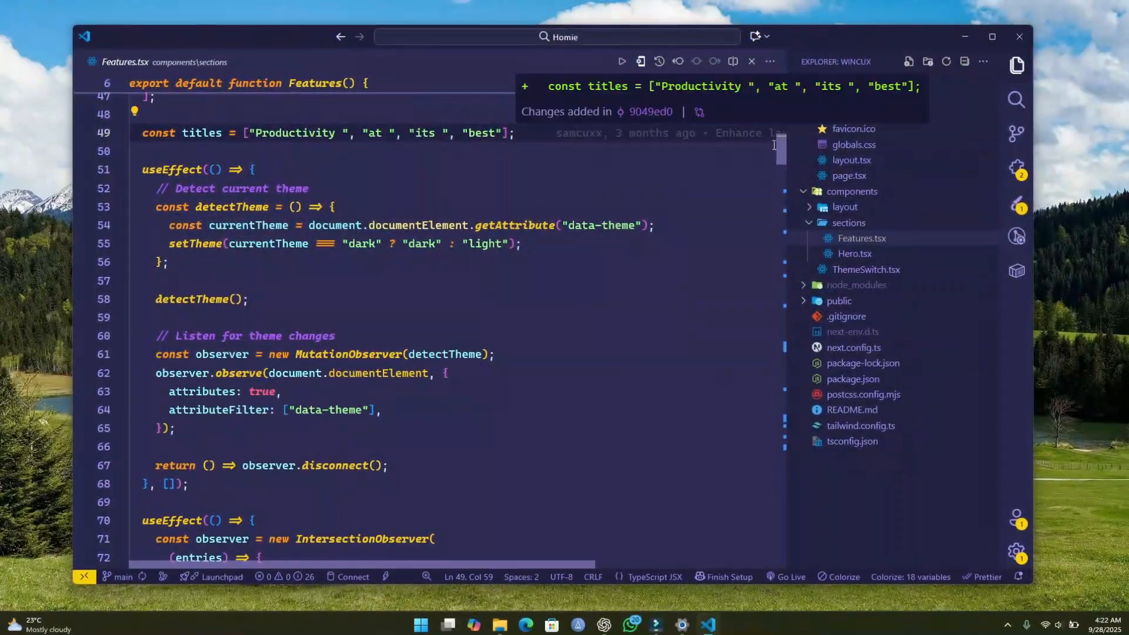
Show the uWidgets Appearance settings with theme and colour options
scroll(down, 3)
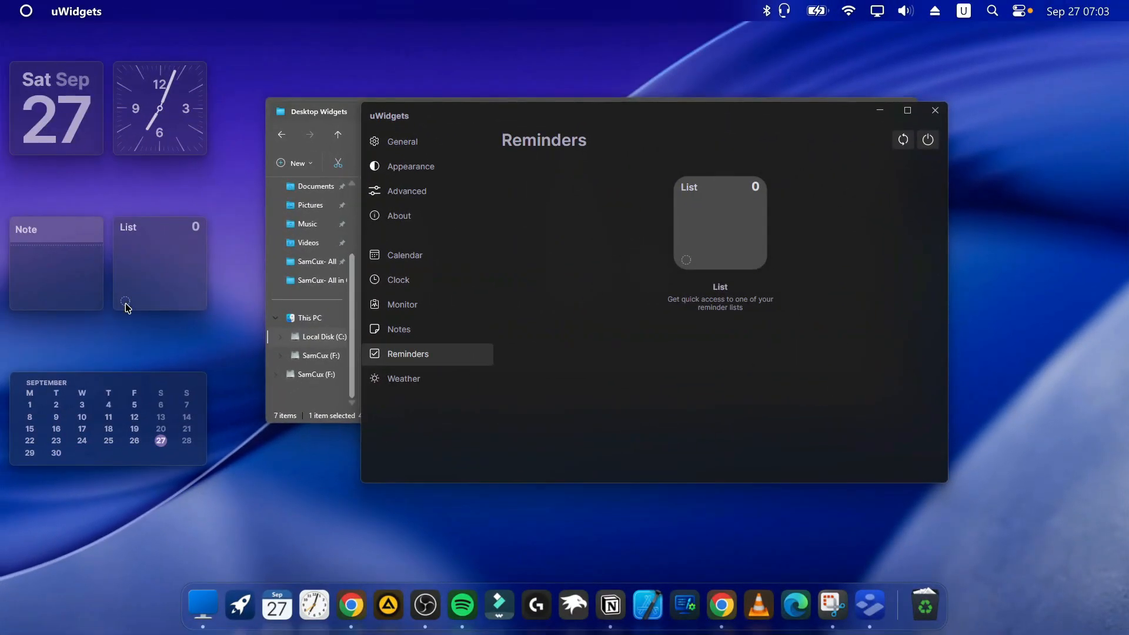
click(410, 166)
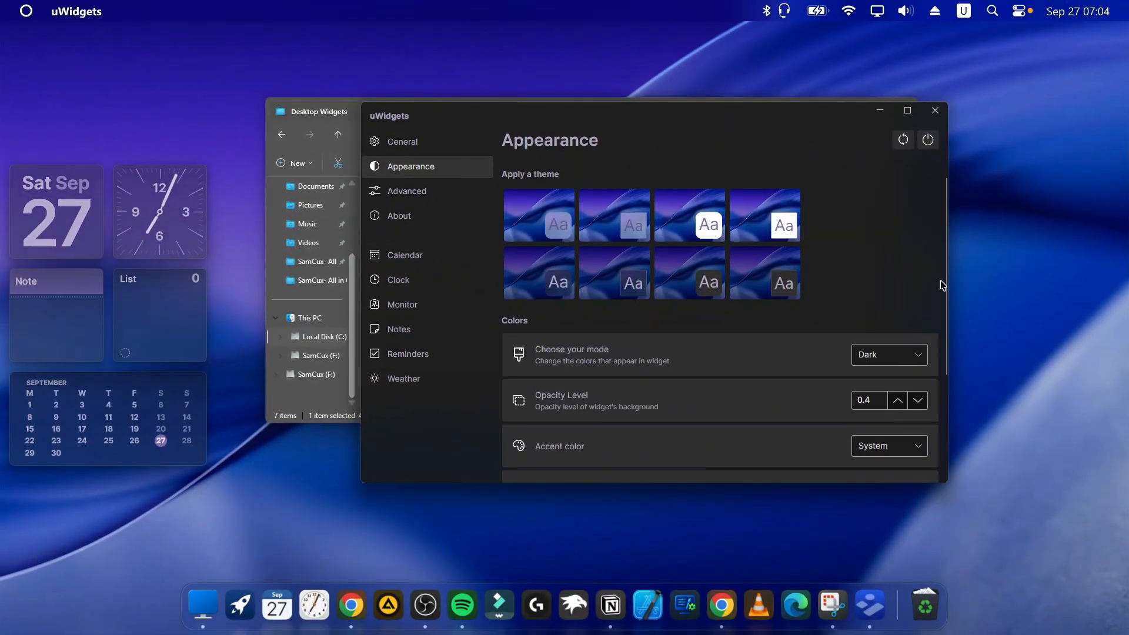
scroll(down, 3)
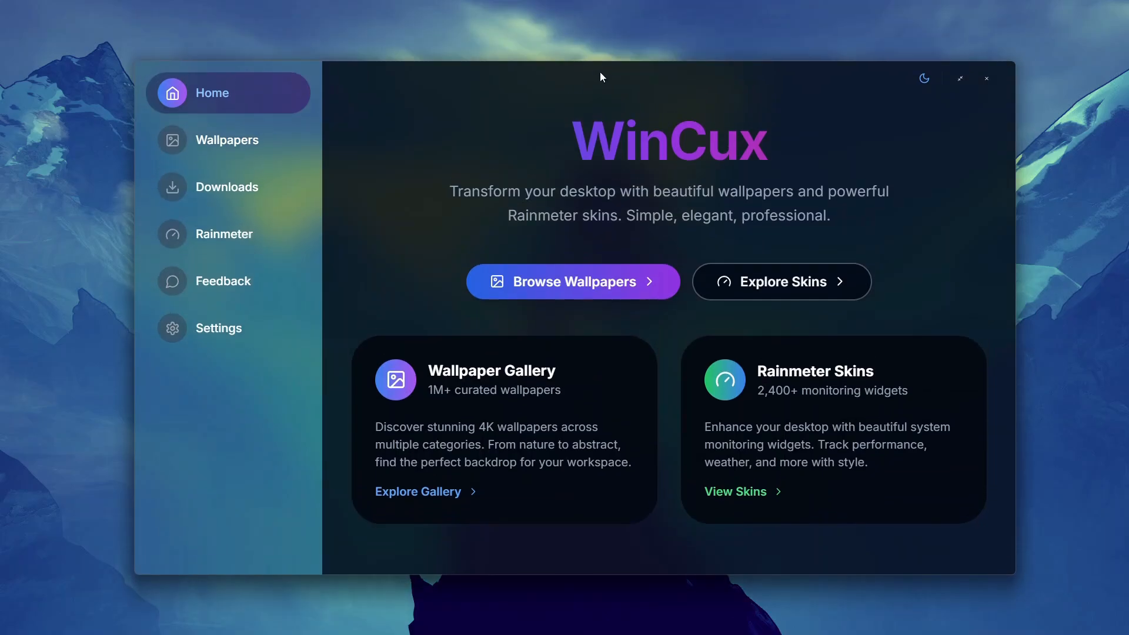
mouse_move(466, 193)
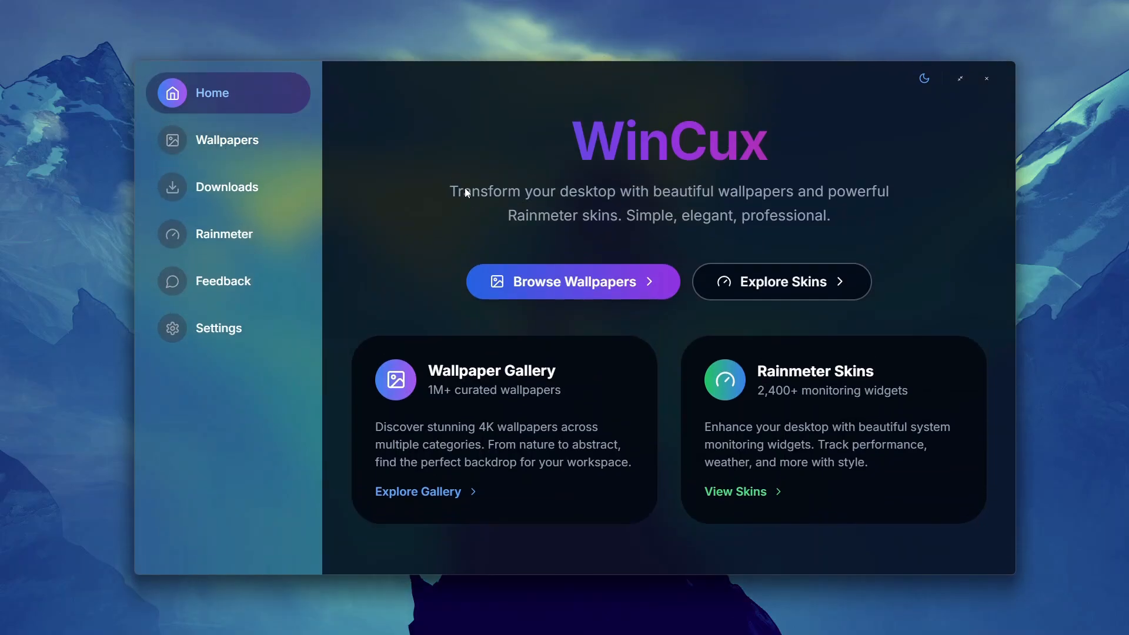
Apply the mountain lake meadow photo from the gallery as the desktop wallpaper
click(227, 139)
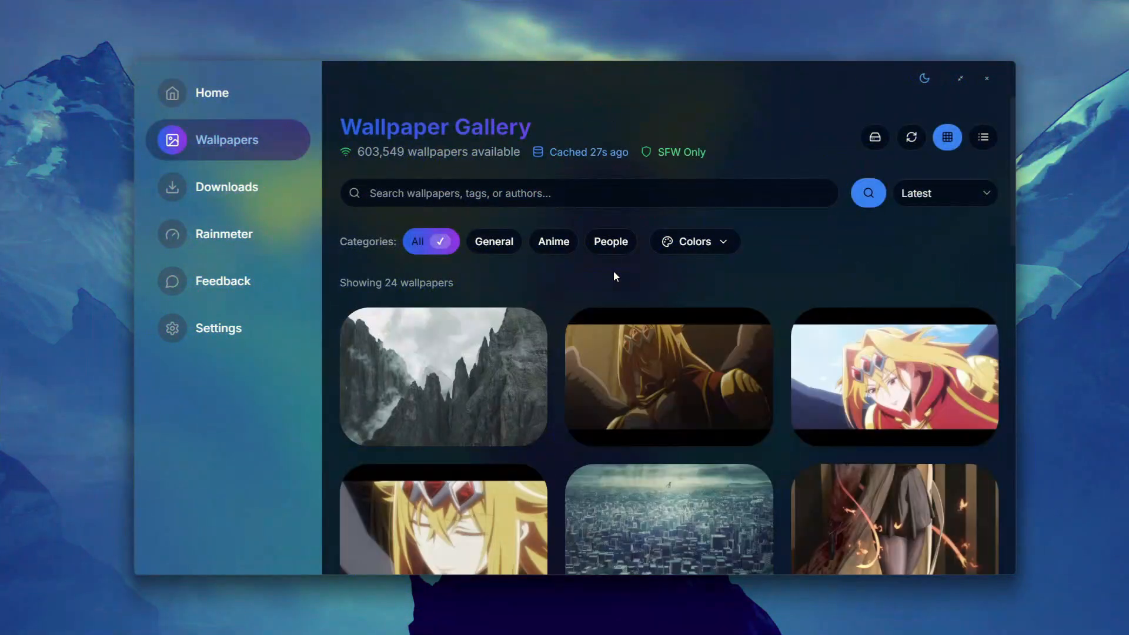
scroll(down, 3)
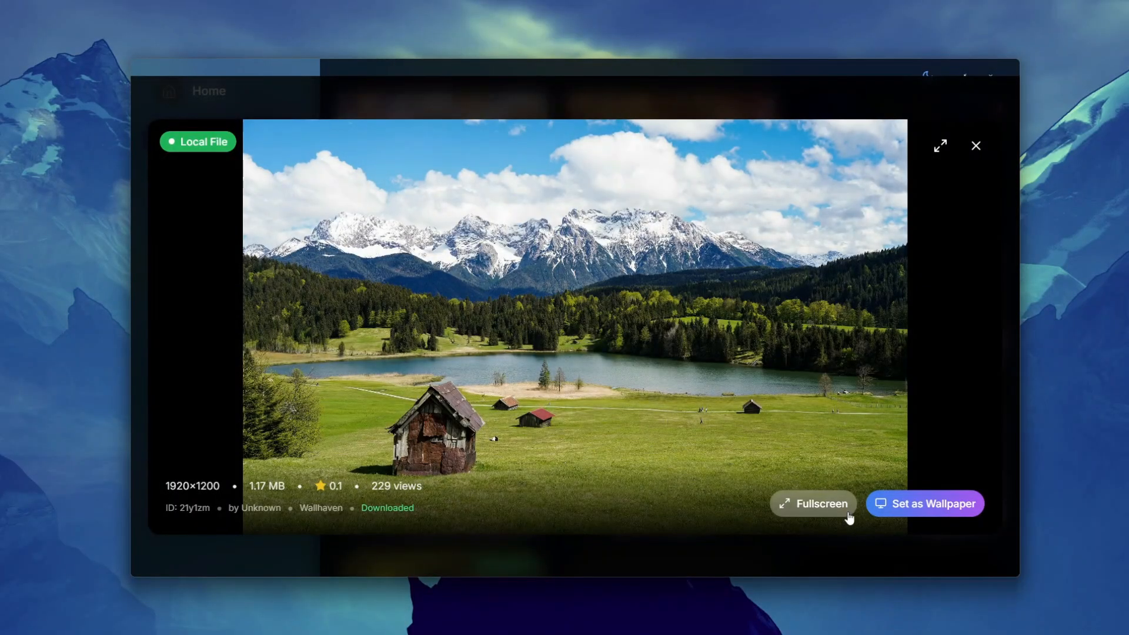
click(925, 504)
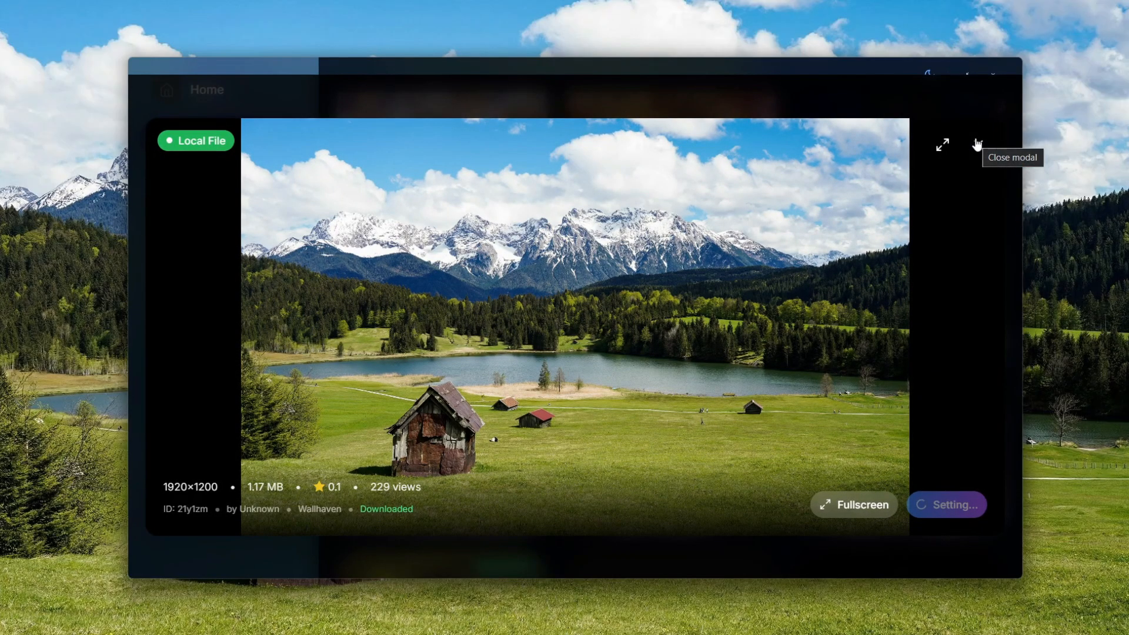
click(977, 145)
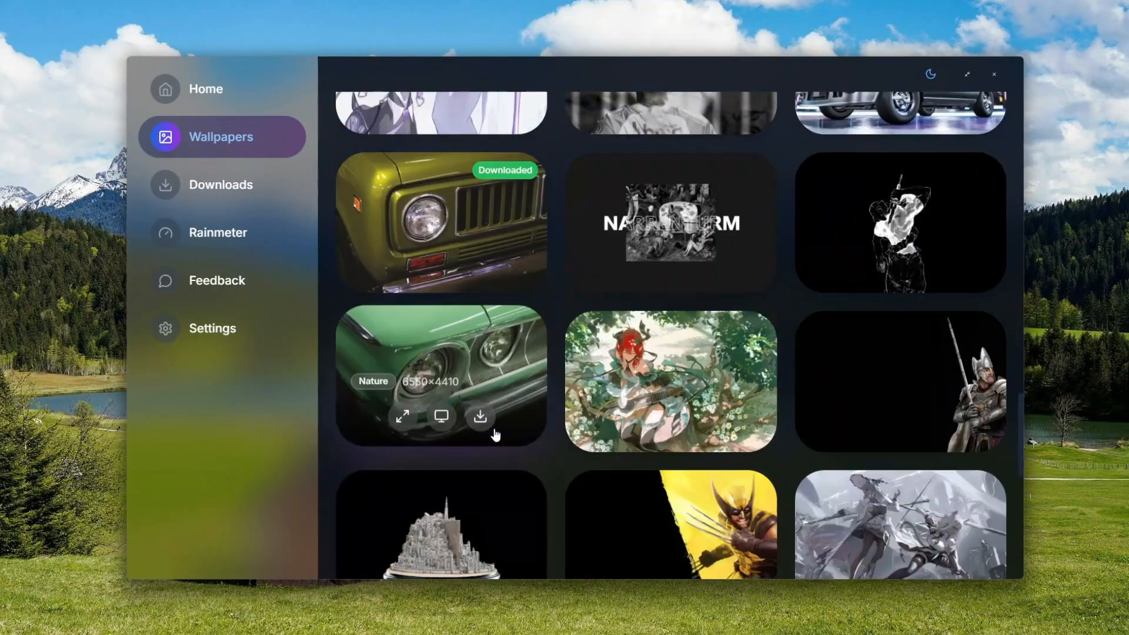
Browse Downloads, then the Rainmeter catalogue, and view the Robik skin's details
click(220, 184)
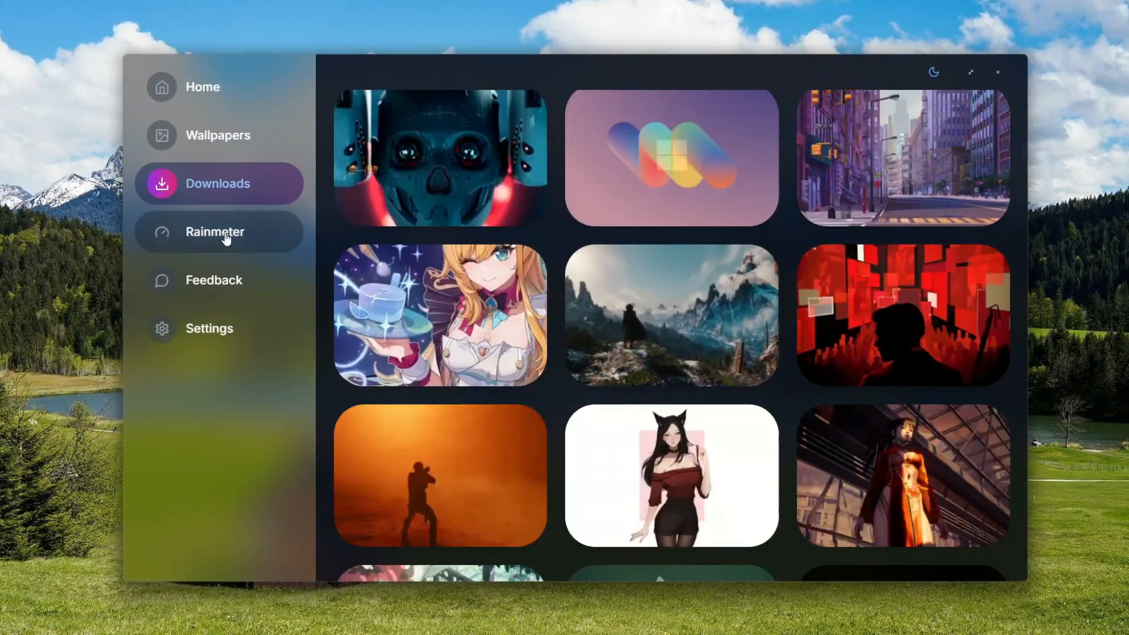
click(214, 232)
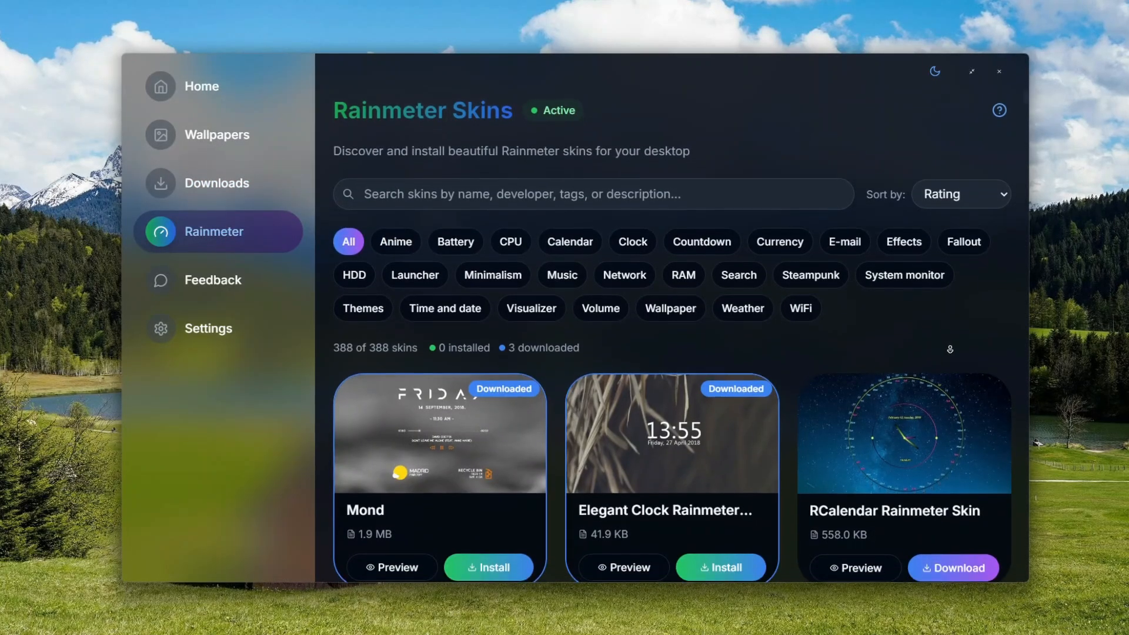
scroll(down, 3)
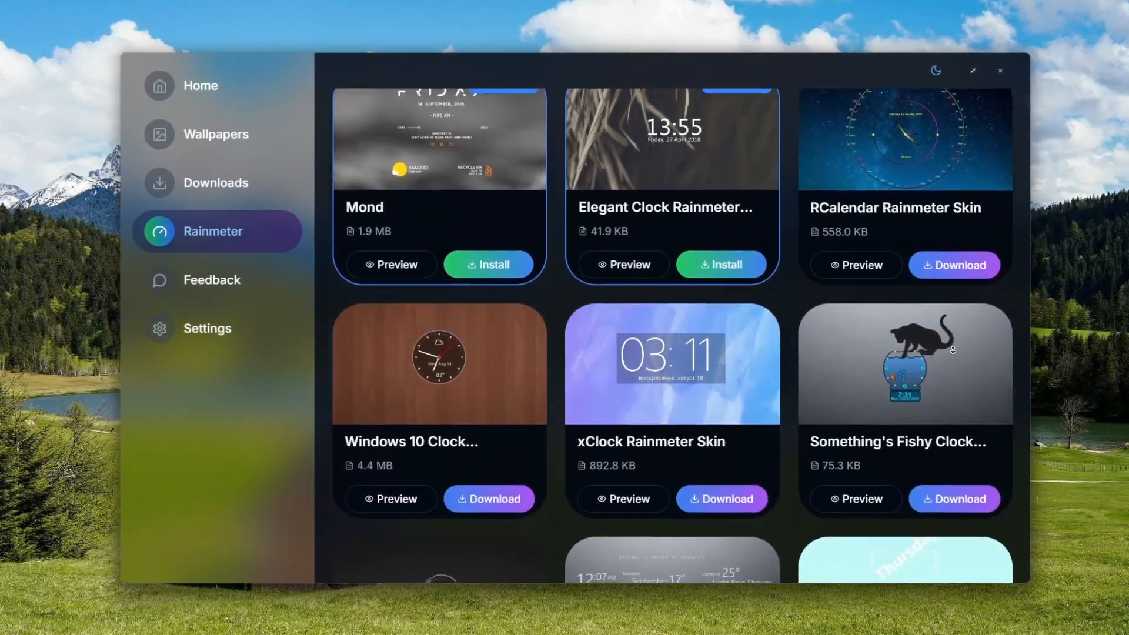
scroll(down, 3)
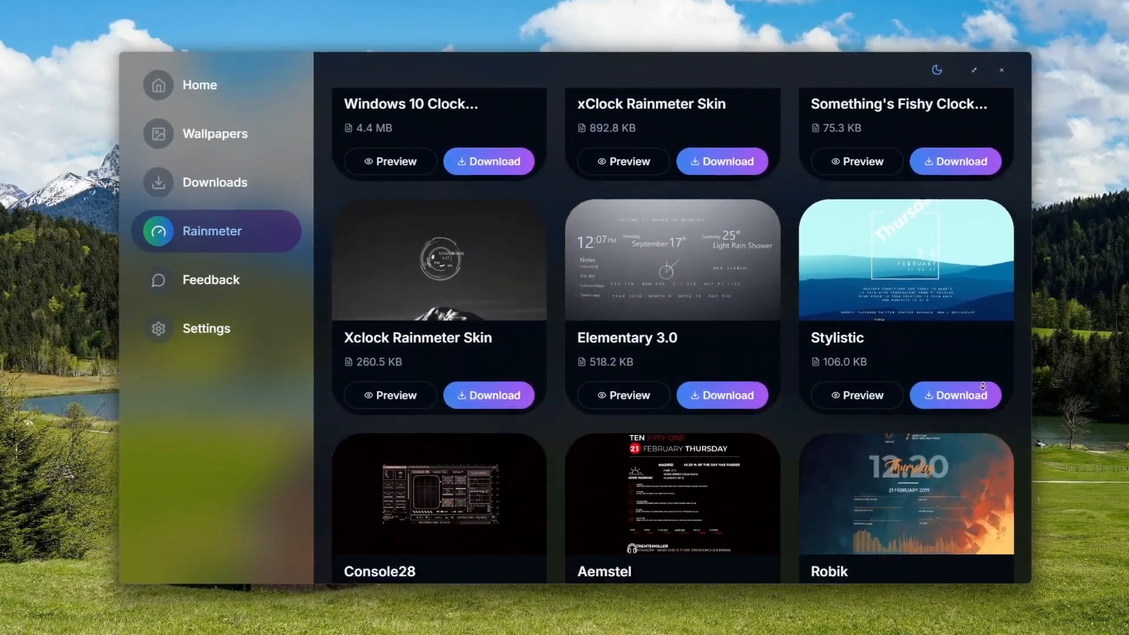
click(905, 496)
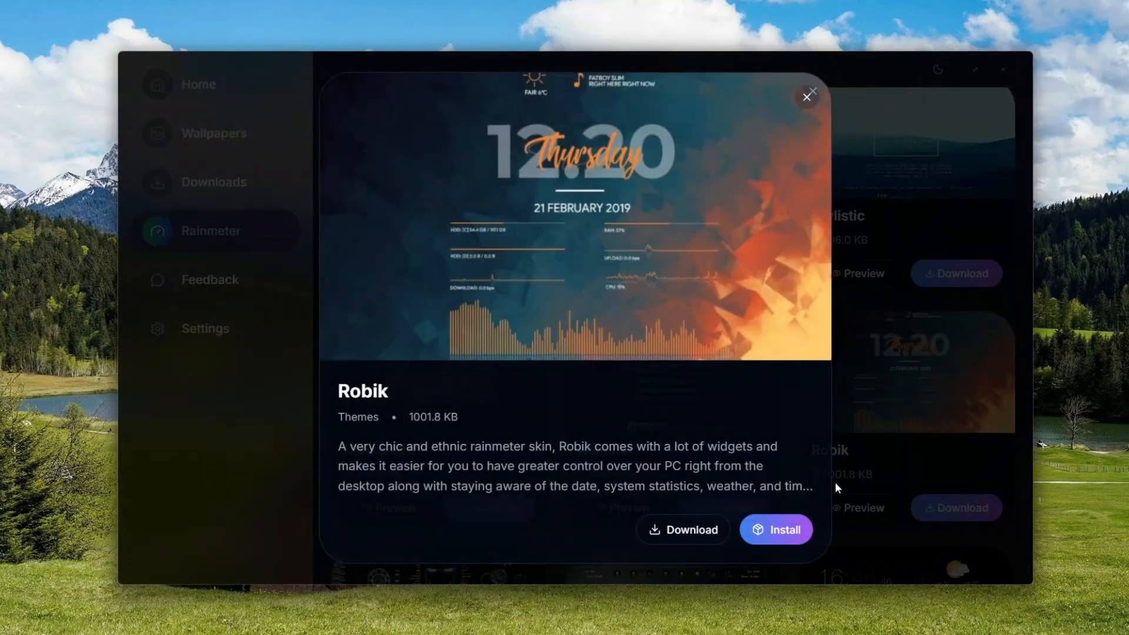
click(808, 95)
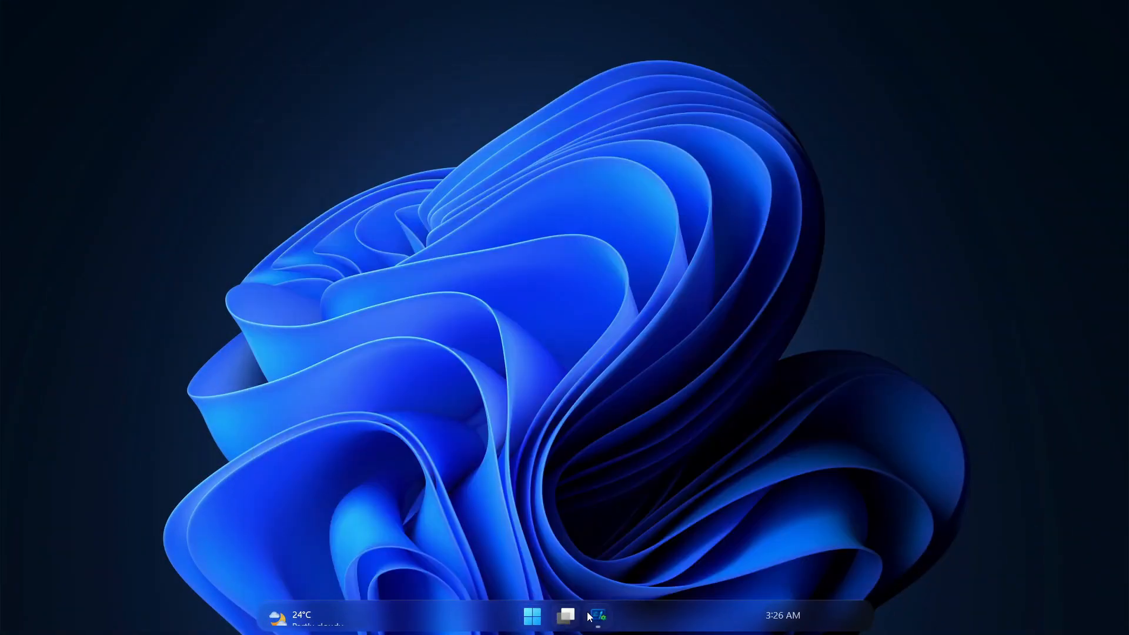
Reopen WinCux from the taskbar and browse its wallpaper gallery
click(597, 615)
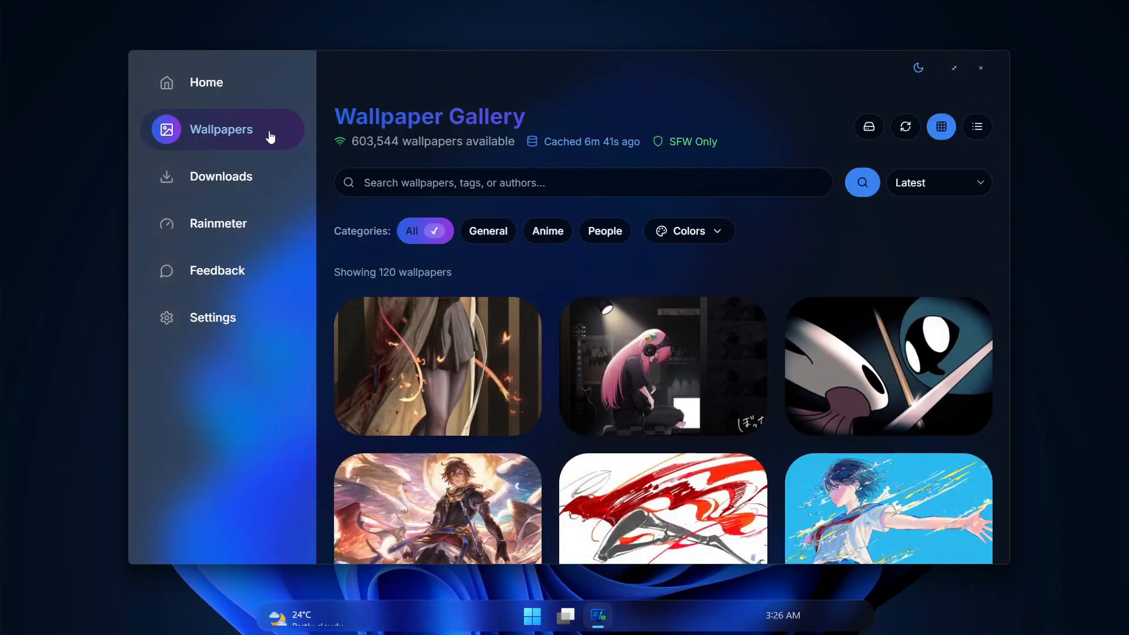
scroll(down, 3)
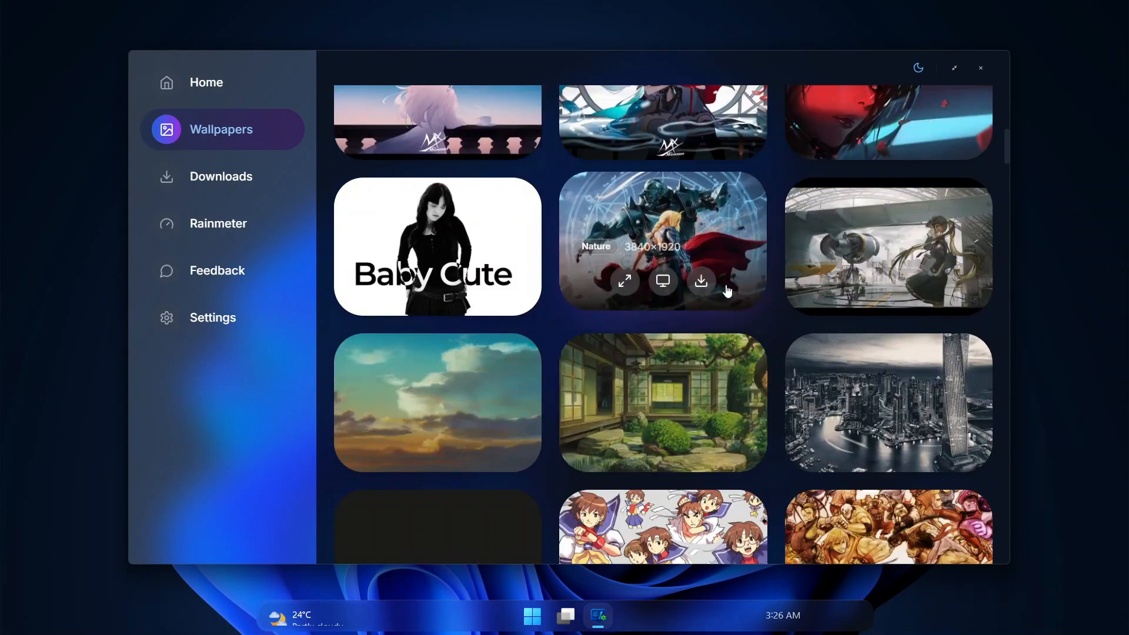
scroll(down, 3)
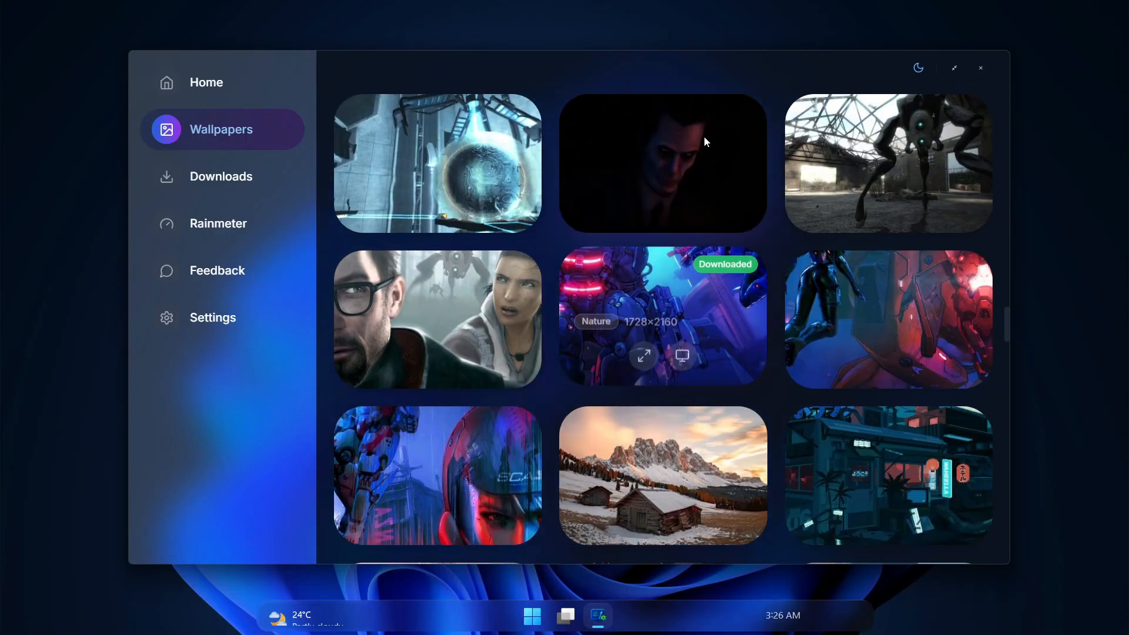
scroll(down, 3)
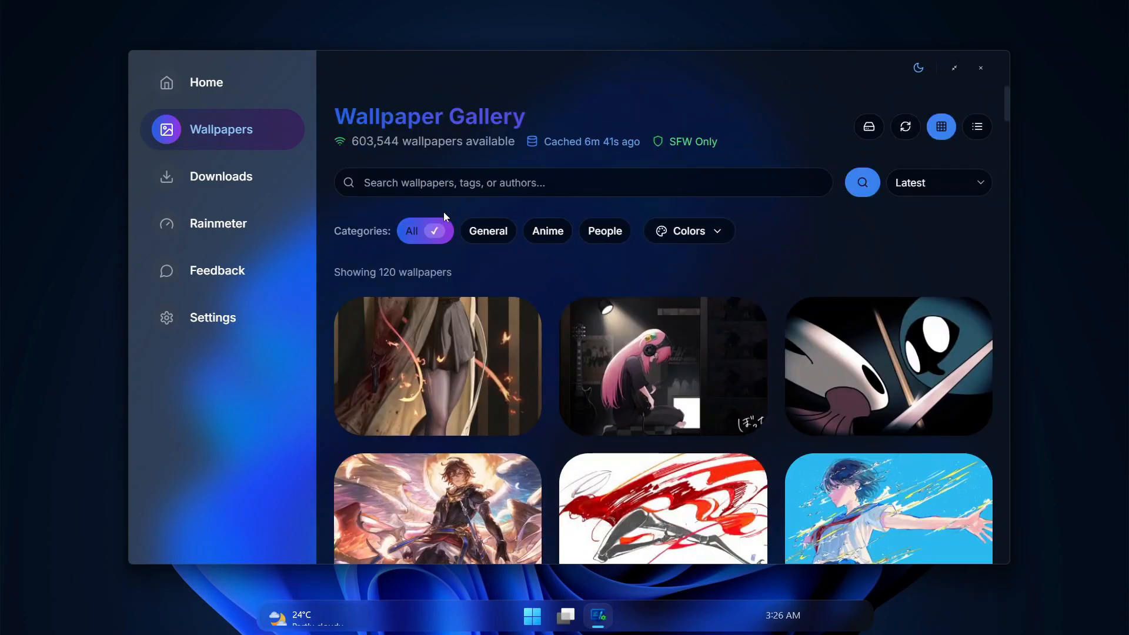
Filter the gallery to red wallpapers in all categories, after trying General and Anime
click(487, 232)
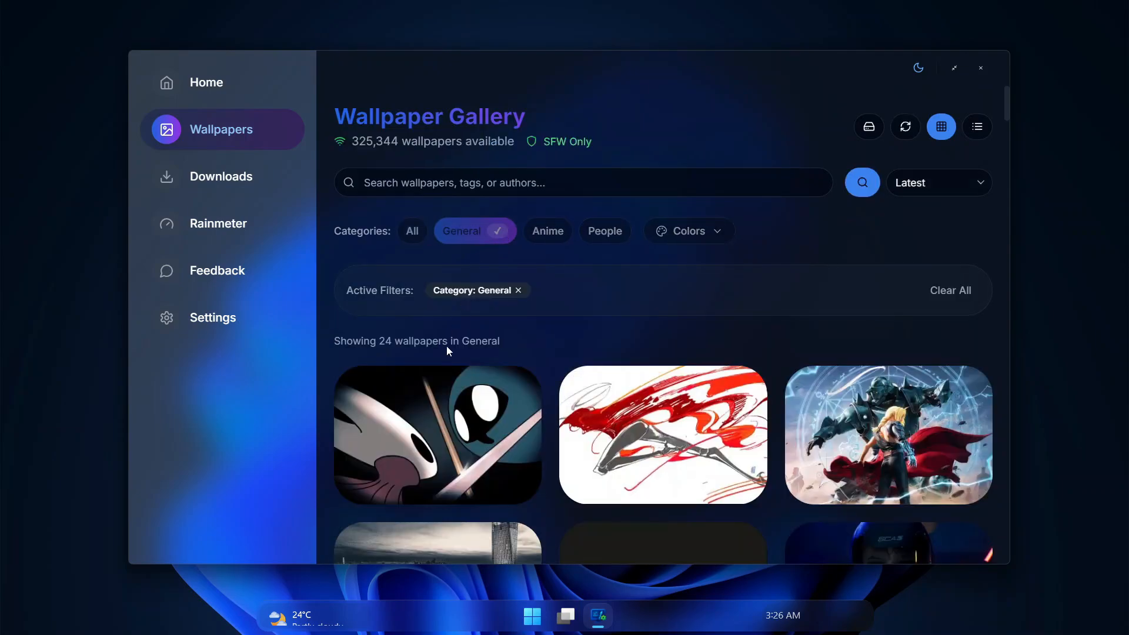
click(547, 232)
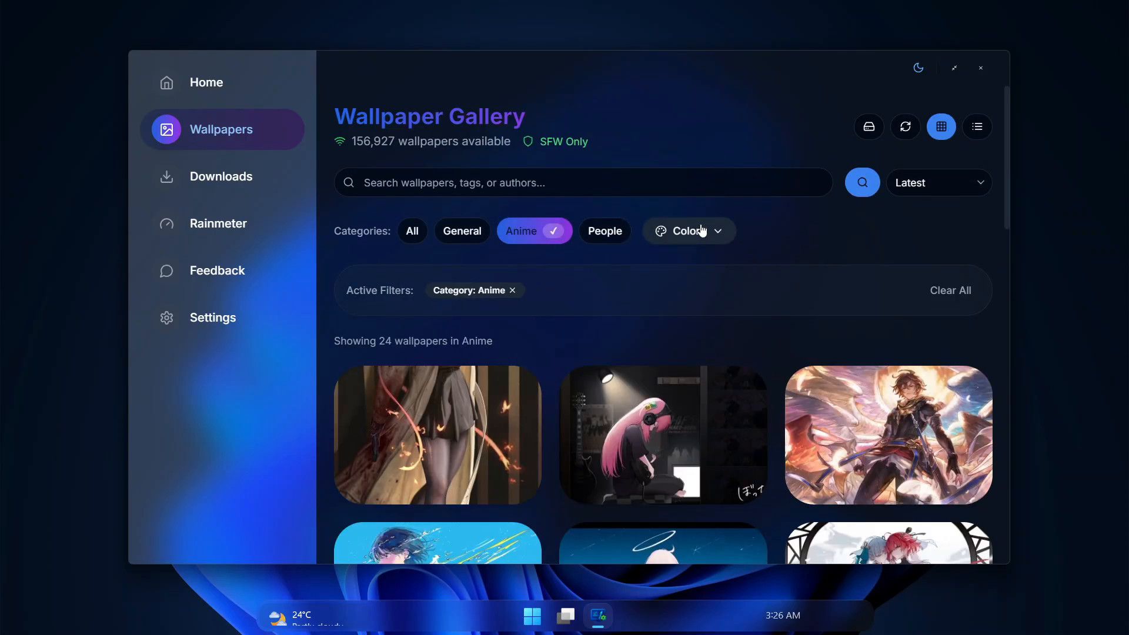
click(687, 231)
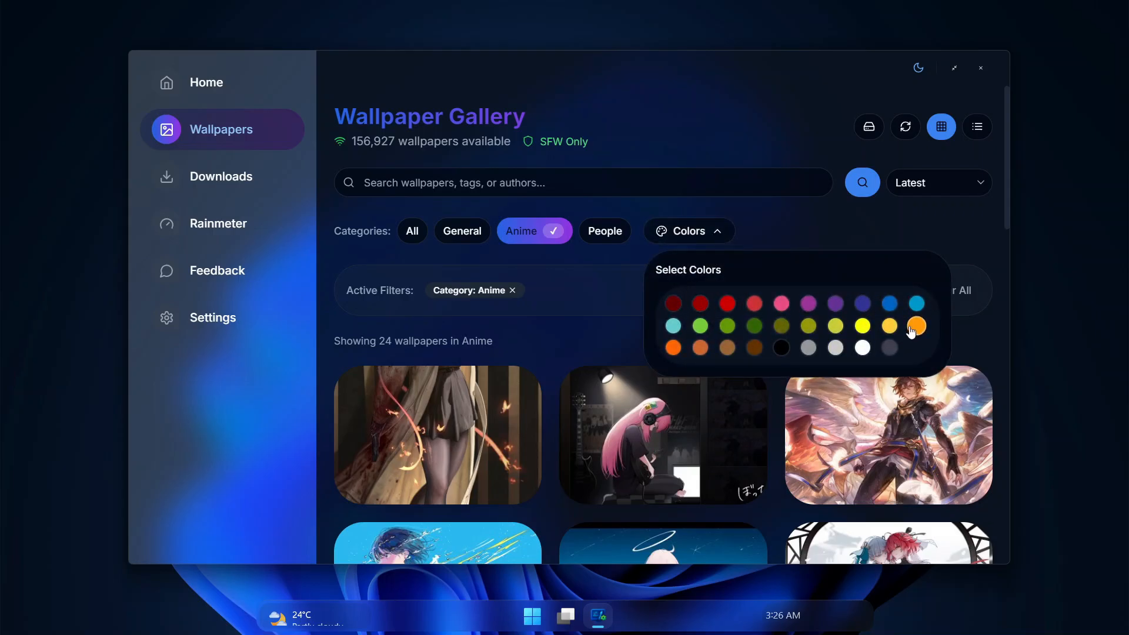
mouse_move(753, 303)
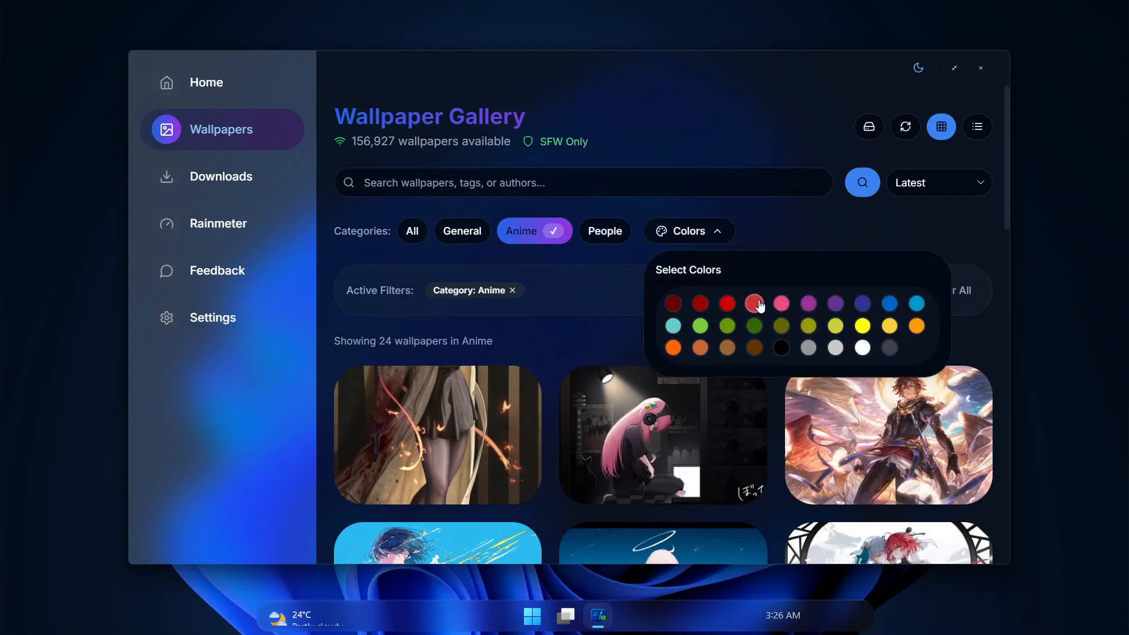
click(753, 304)
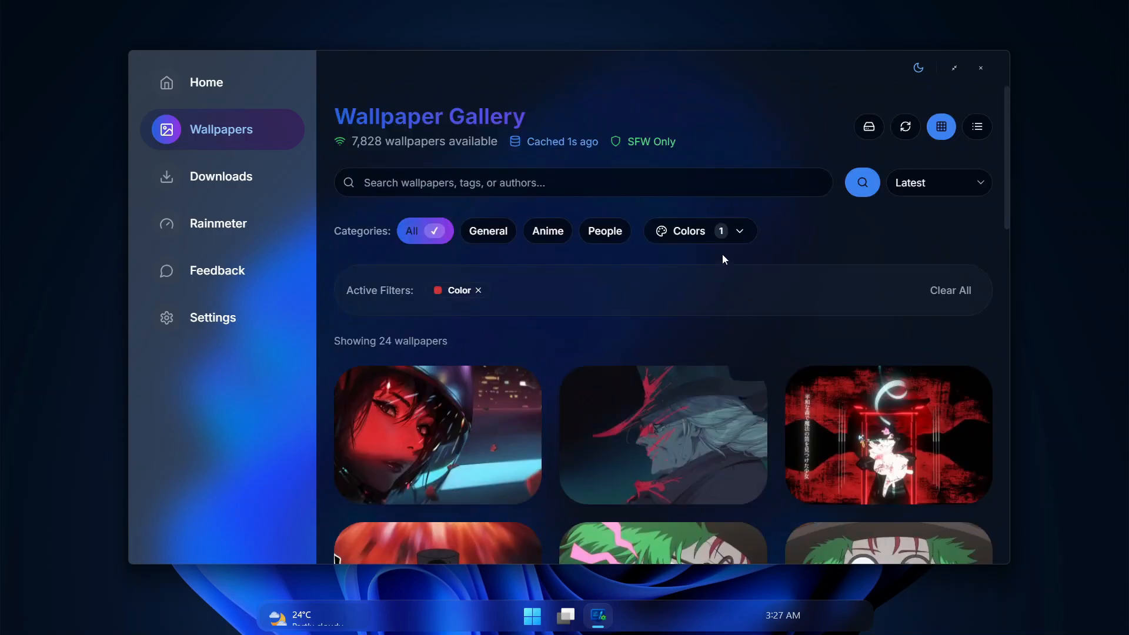
click(905, 127)
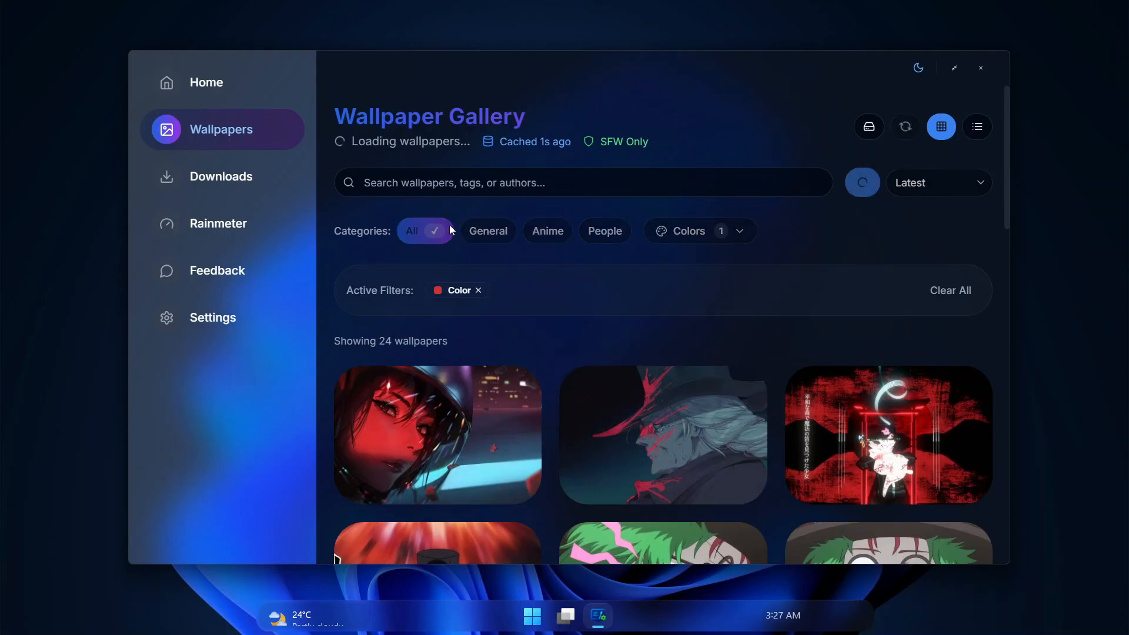
scroll(down, 3)
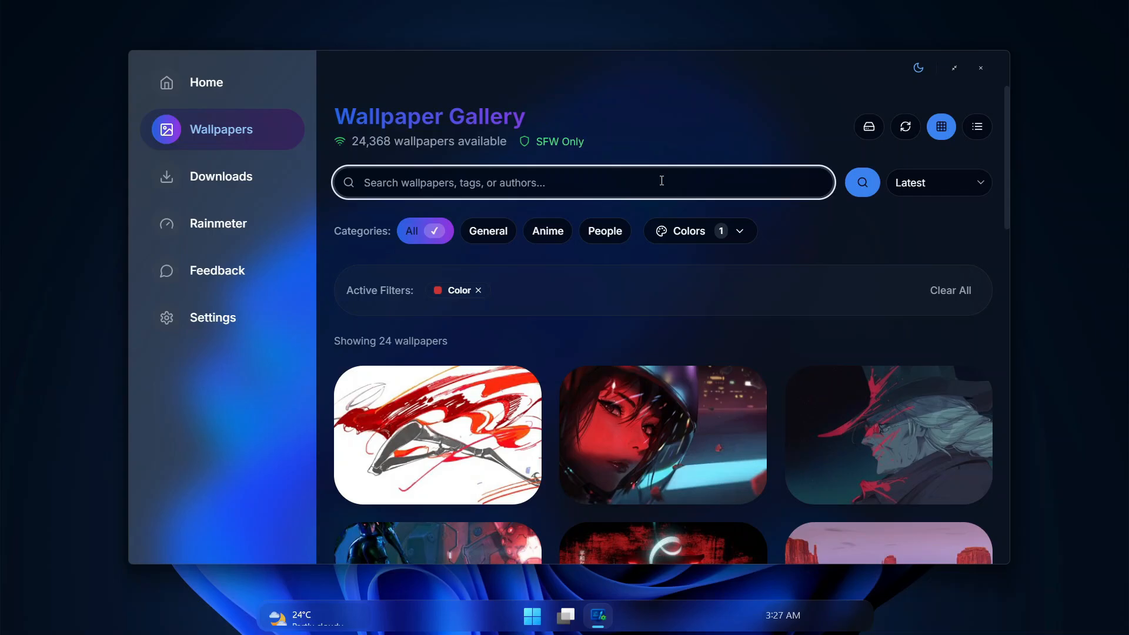
Search the gallery for 'macos' and browse the matching wallpapers
text(macos)
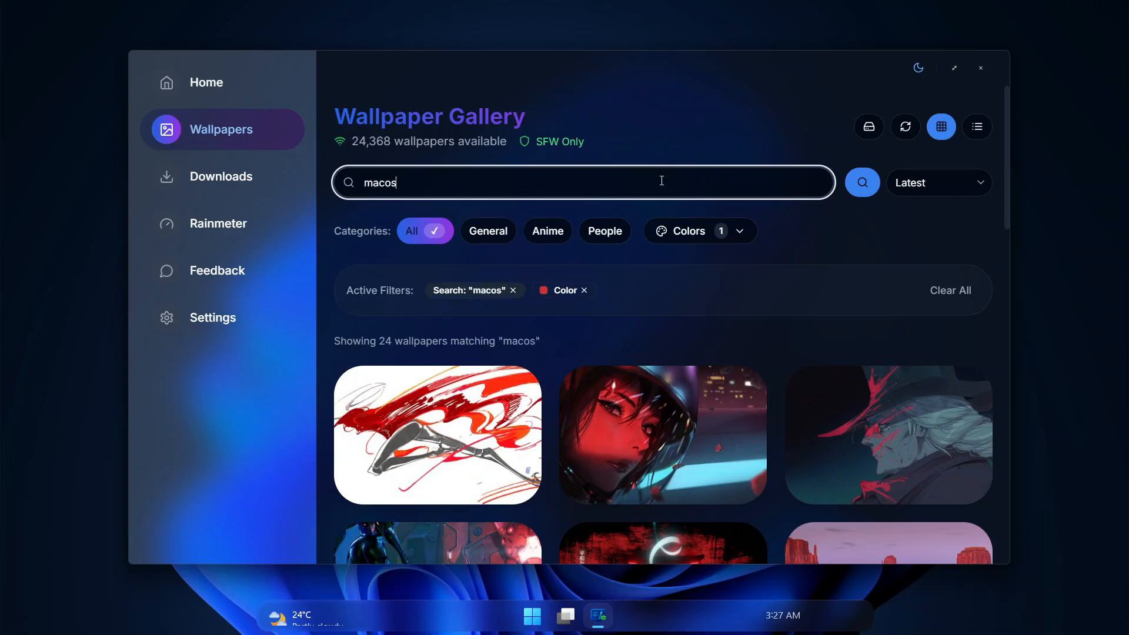
scroll(down, 3)
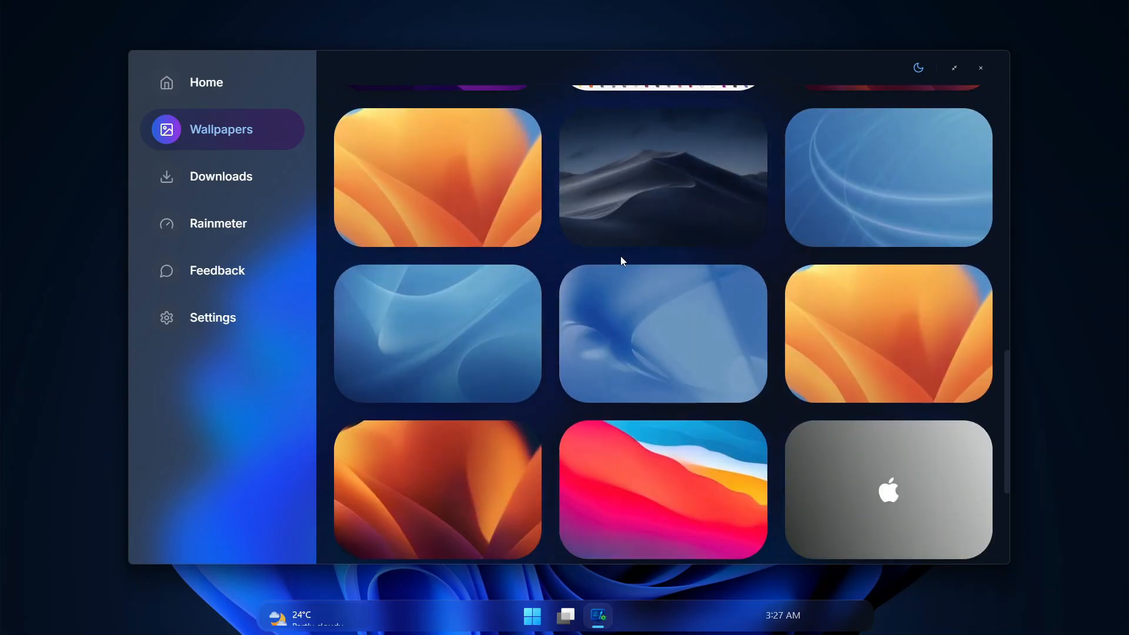
scroll(down, 3)
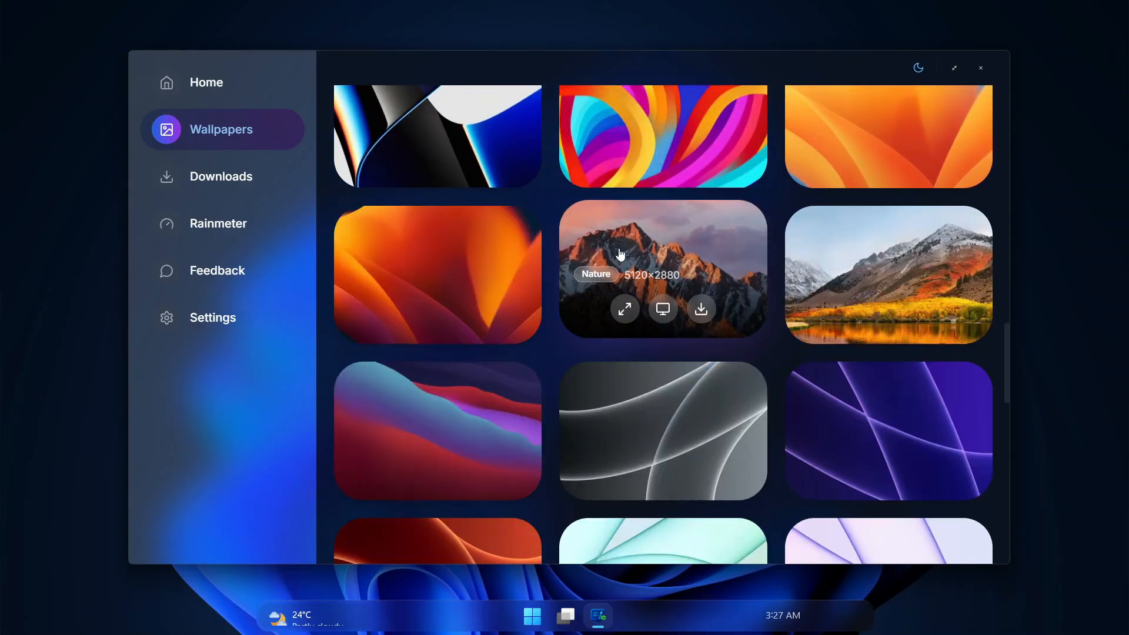
scroll(down, 3)
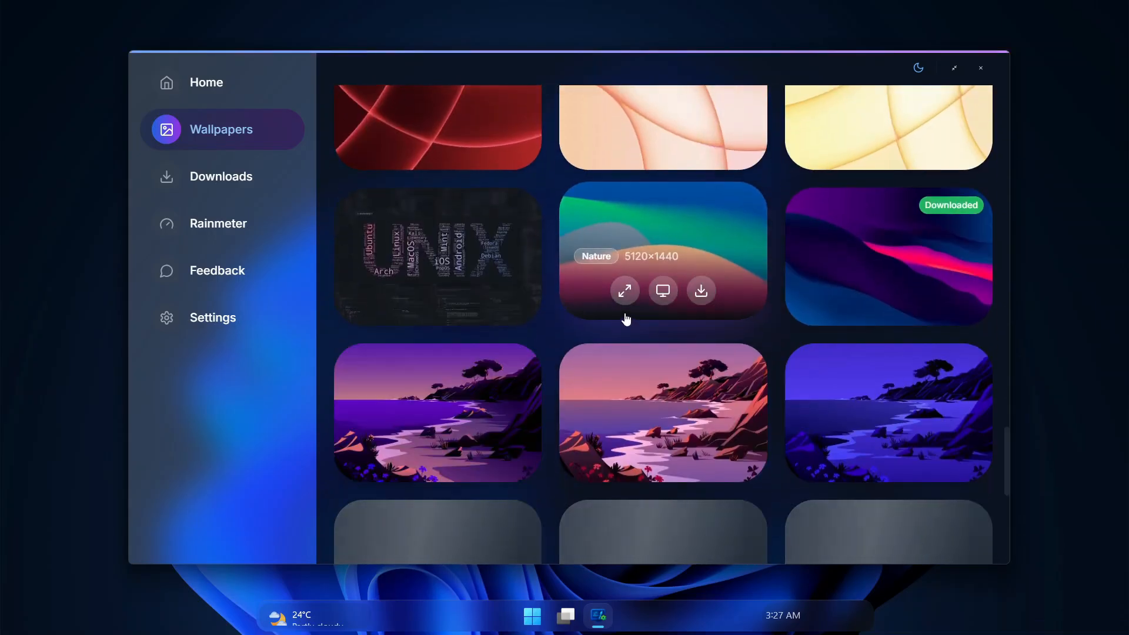
scroll(down, 3)
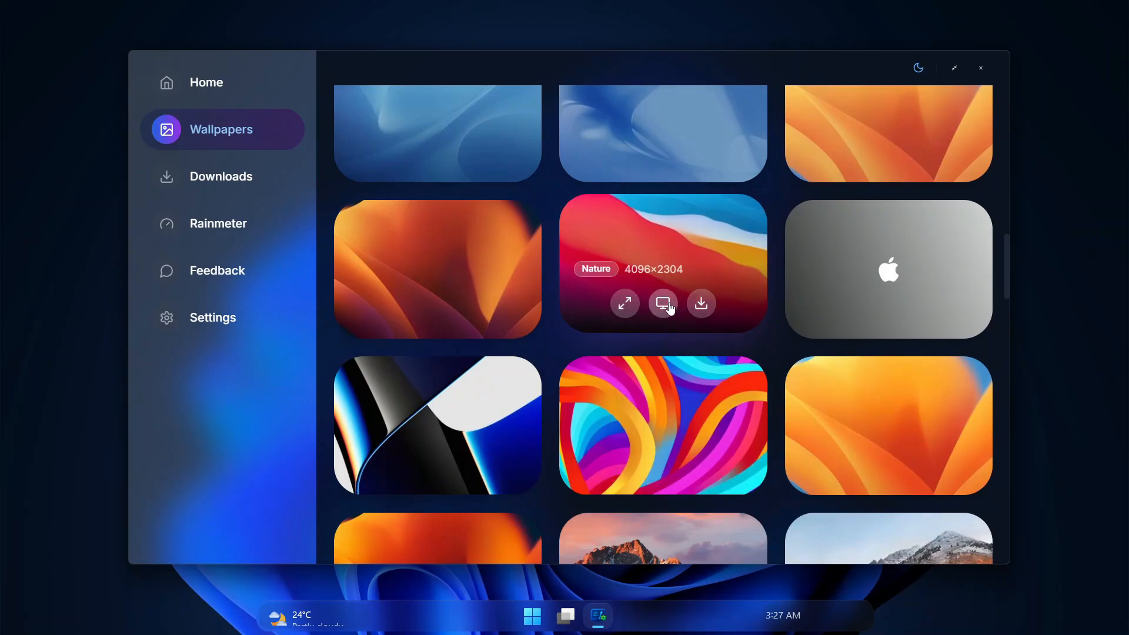
Set the red and blue Big Sur-style wave wallpaper as the desktop background
click(662, 304)
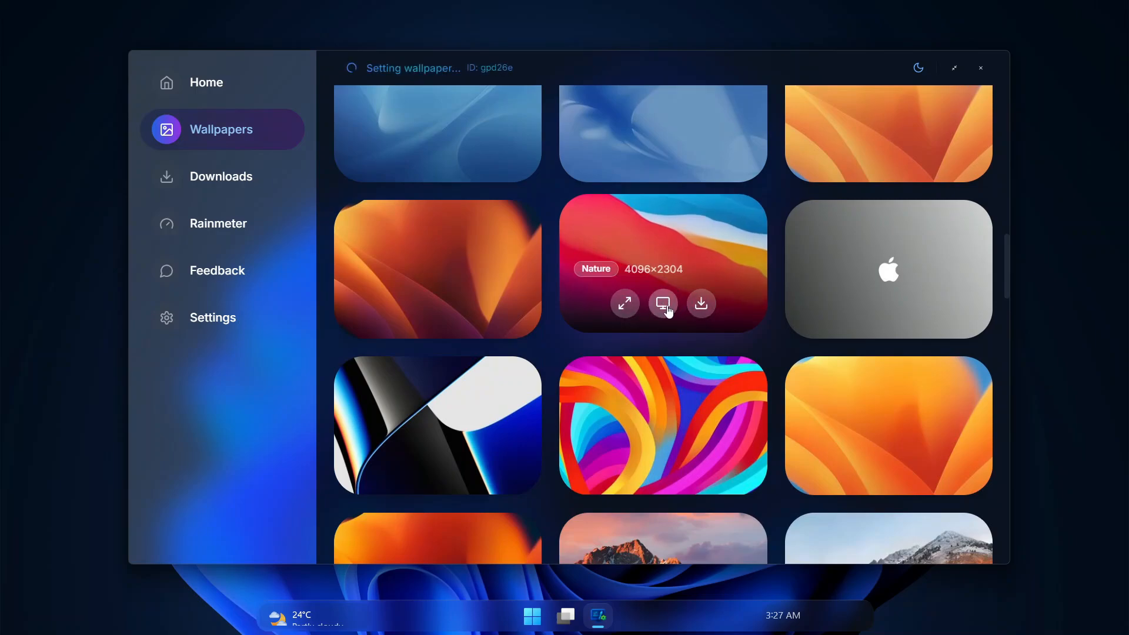
click(662, 304)
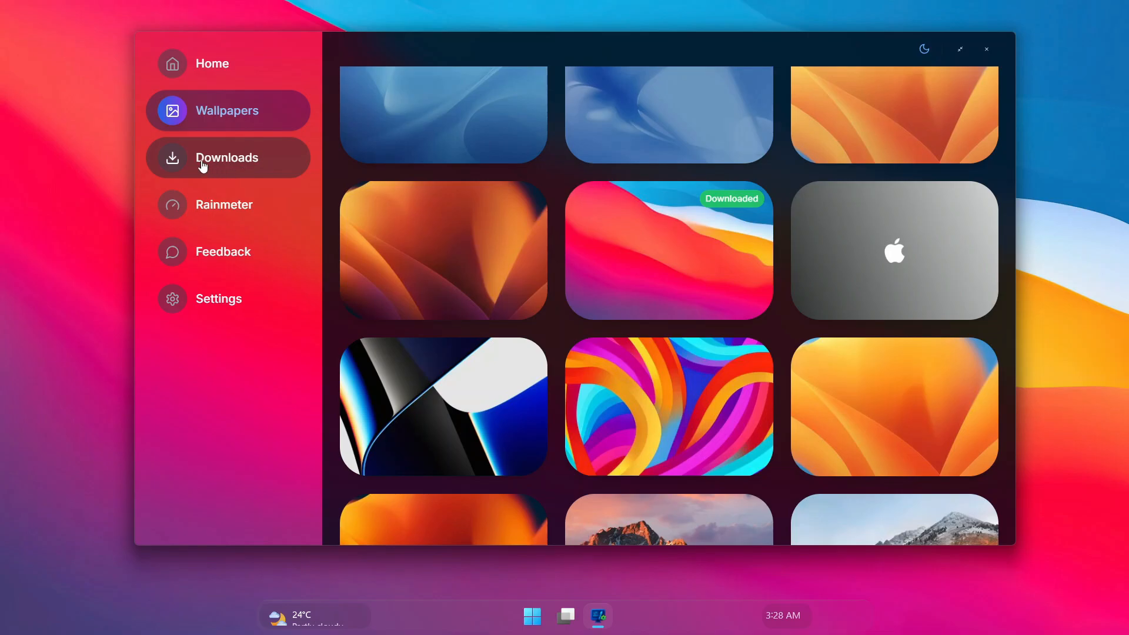
mouse_move(235, 165)
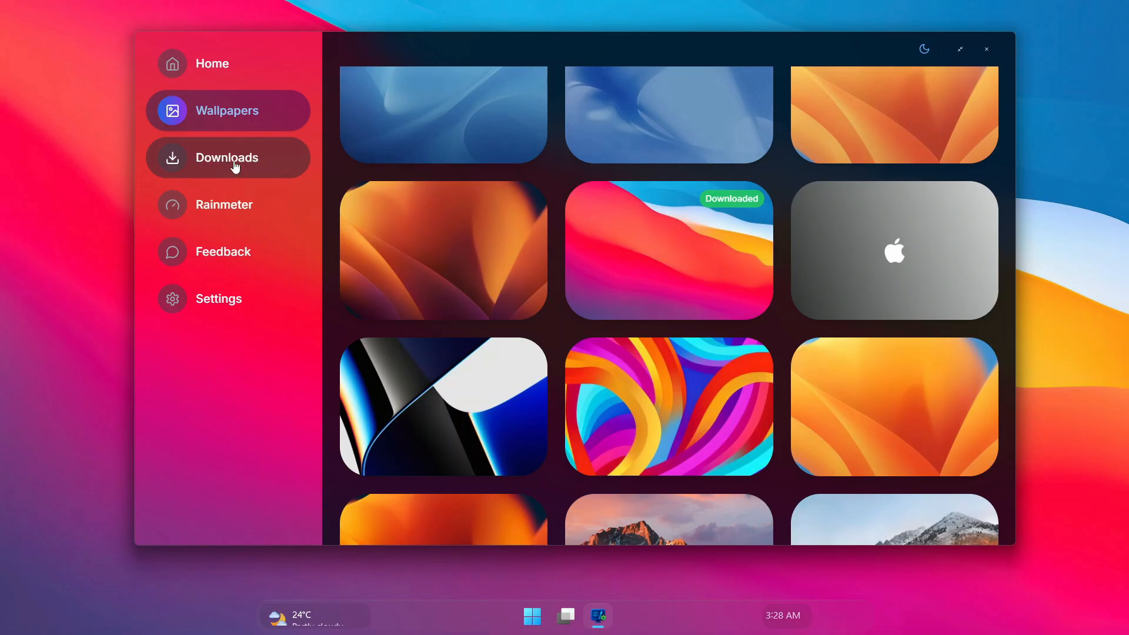
Set the purple folded-ribbon wallpaper from Downloads as the desktop background
click(227, 156)
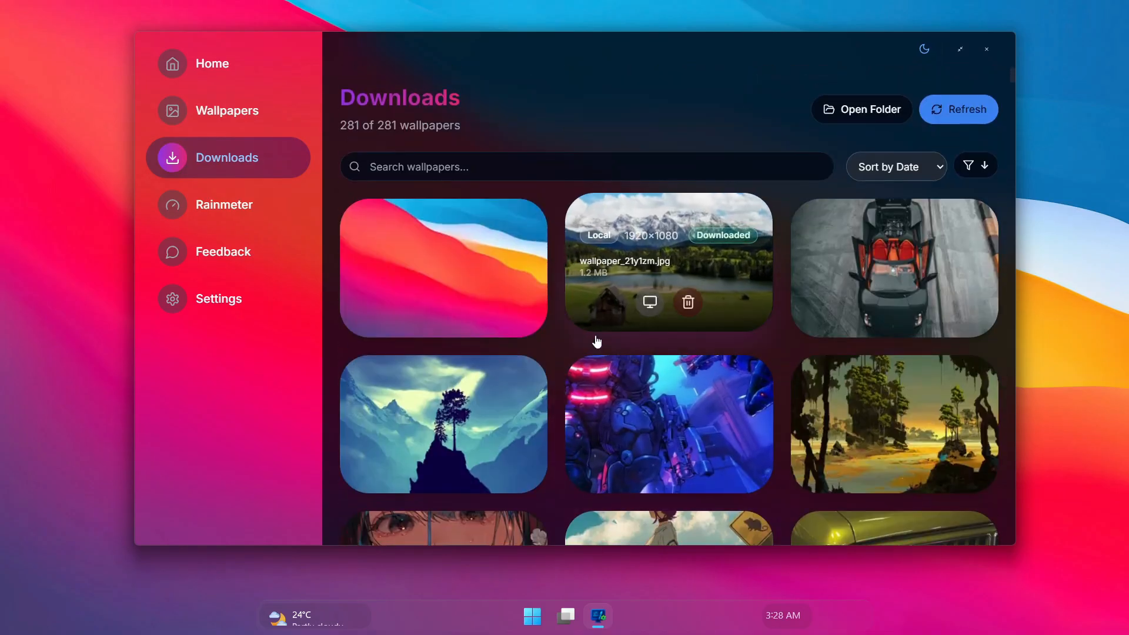
scroll(down, 3)
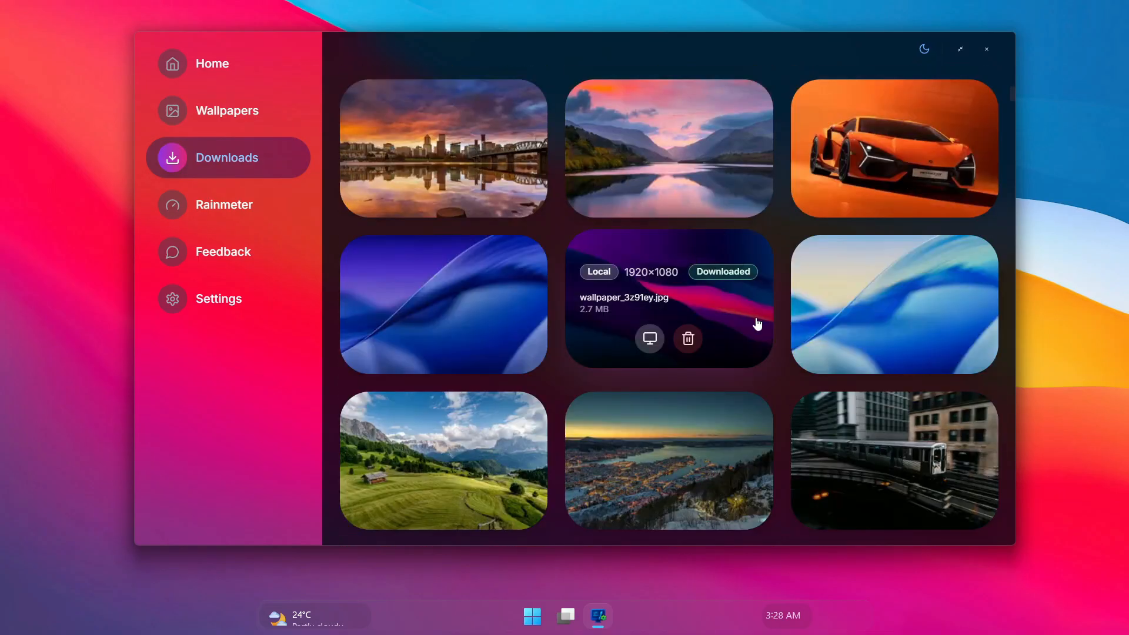
scroll(down, 3)
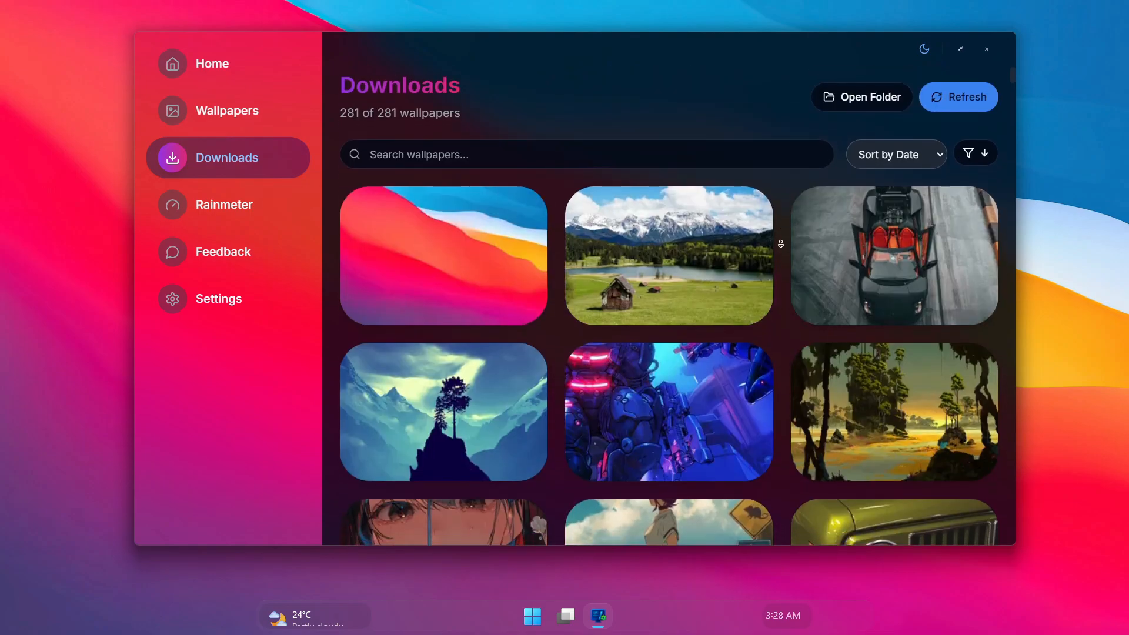
scroll(down, 3)
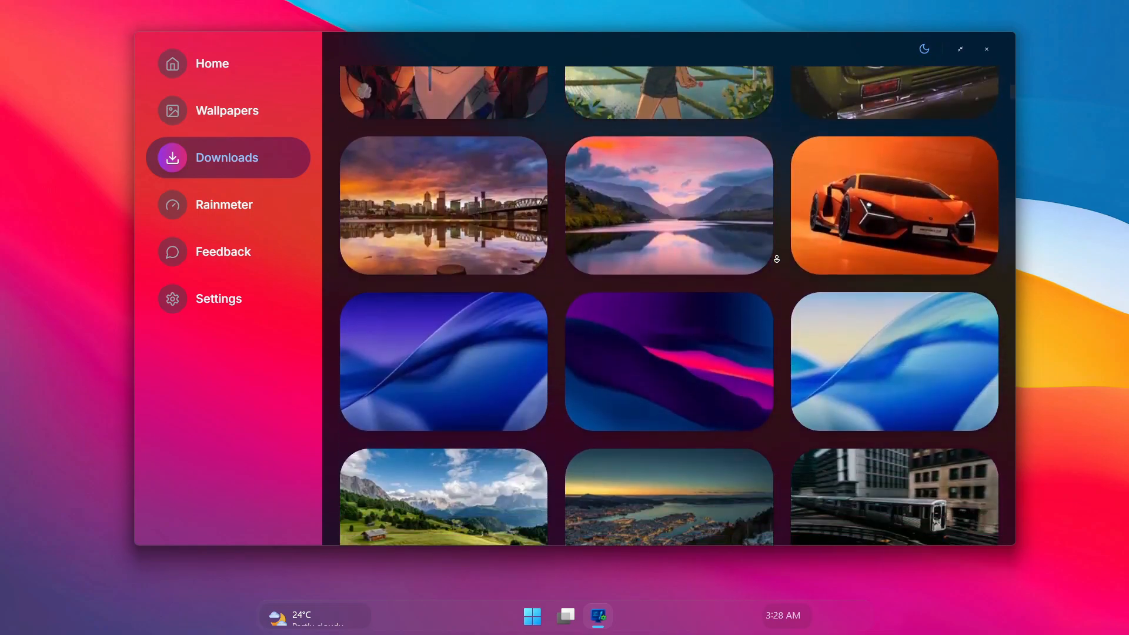
scroll(down, 3)
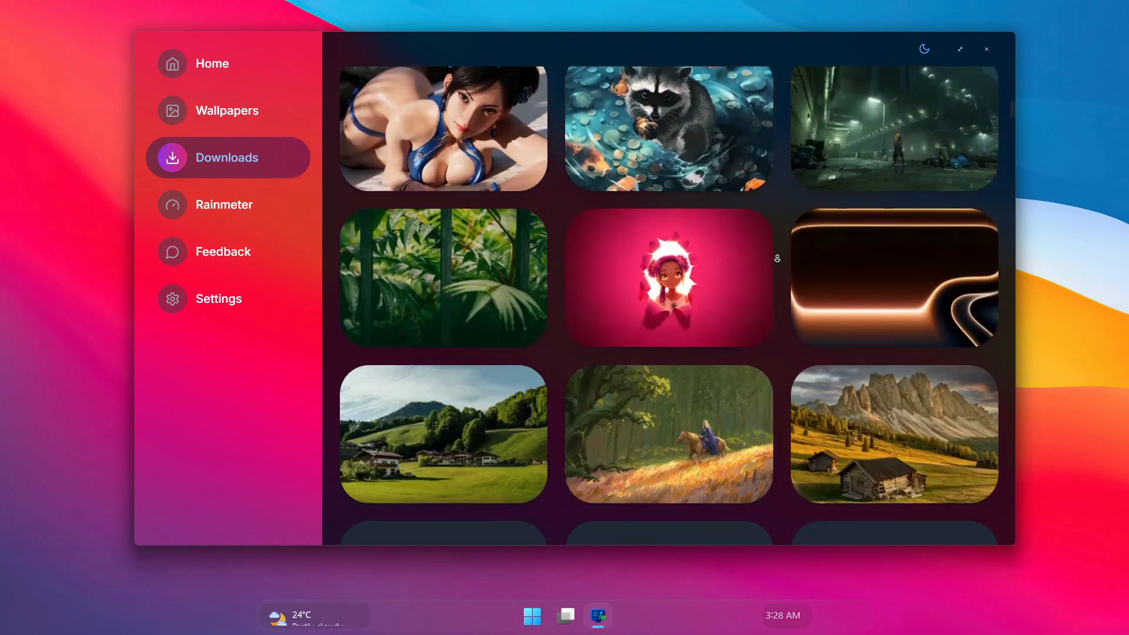
scroll(down, 3)
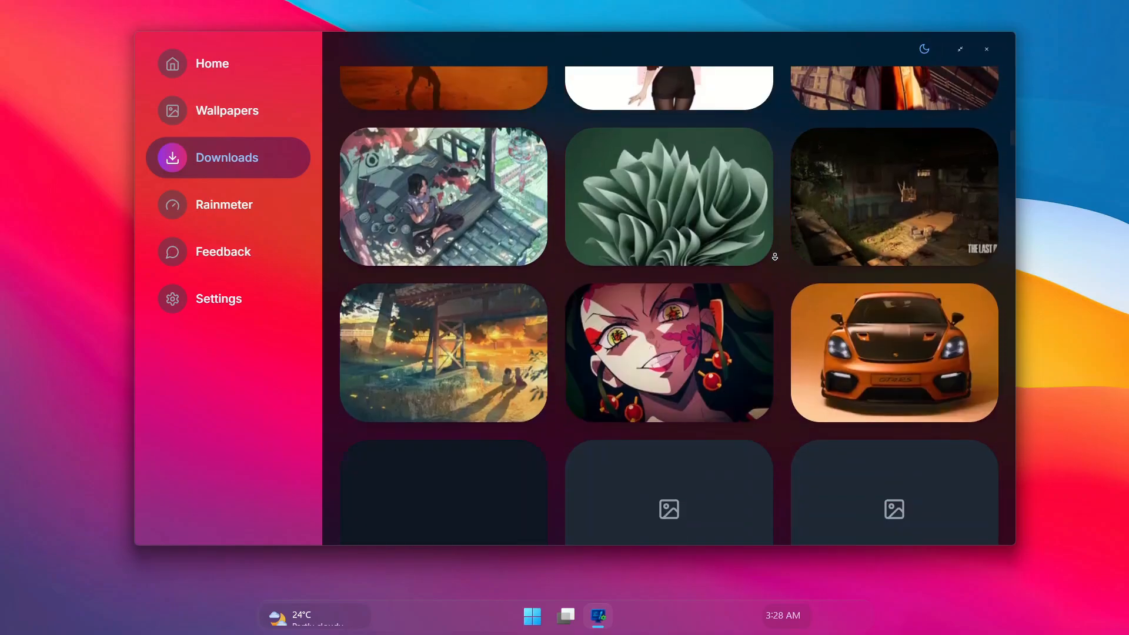
scroll(down, 3)
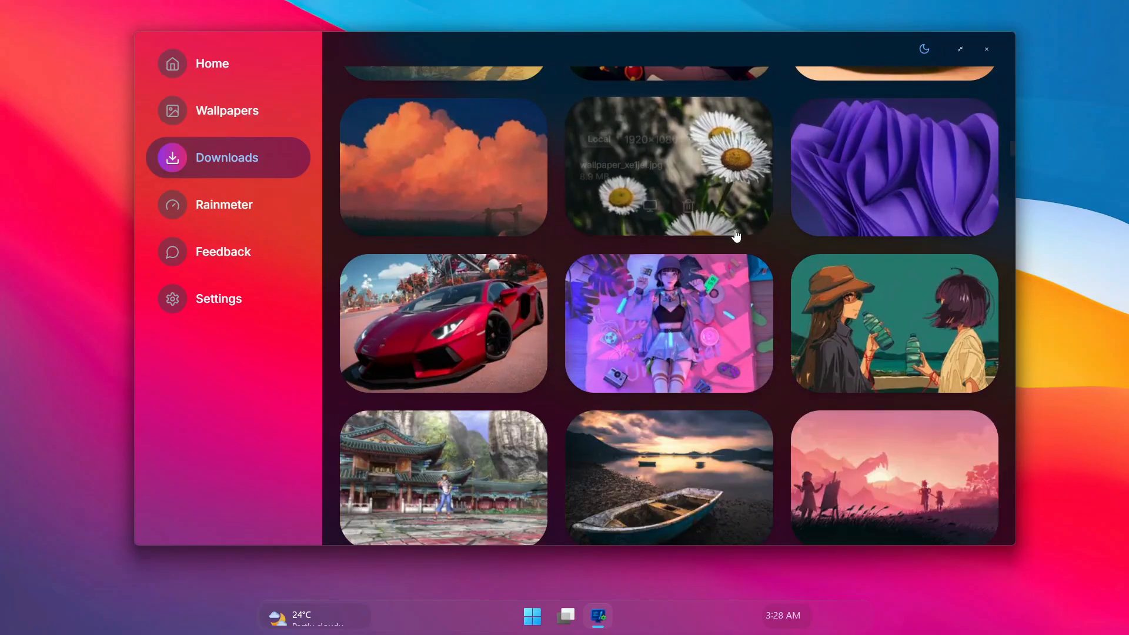
click(875, 202)
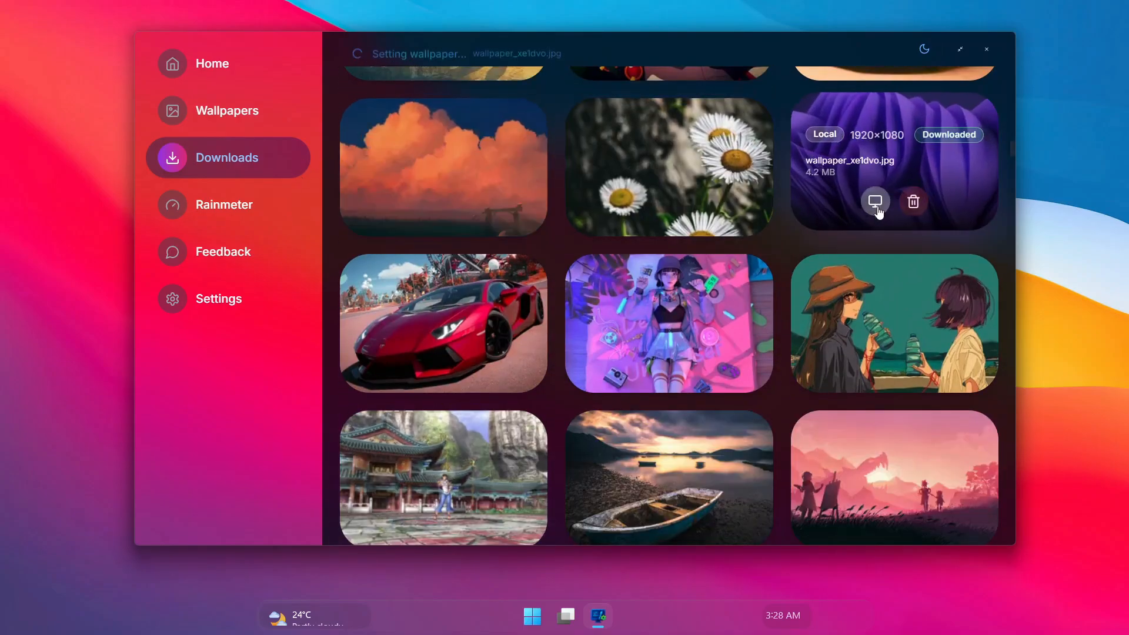
click(874, 201)
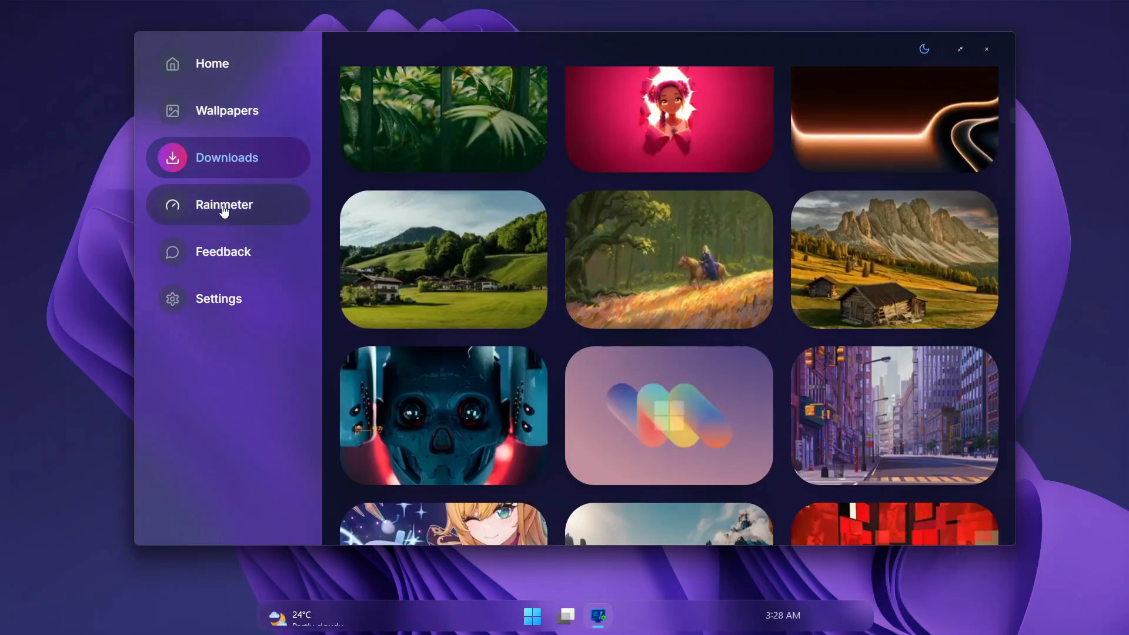
Download and install the Mond clock skin, then minimize WinCux to reveal the desktop
click(224, 205)
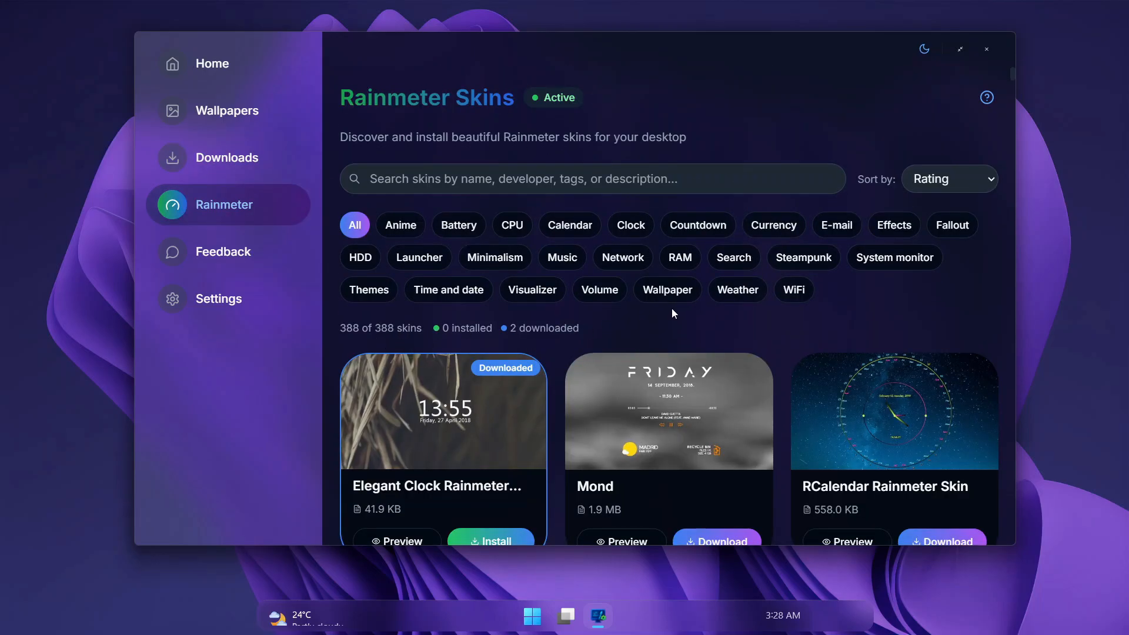
scroll(down, 3)
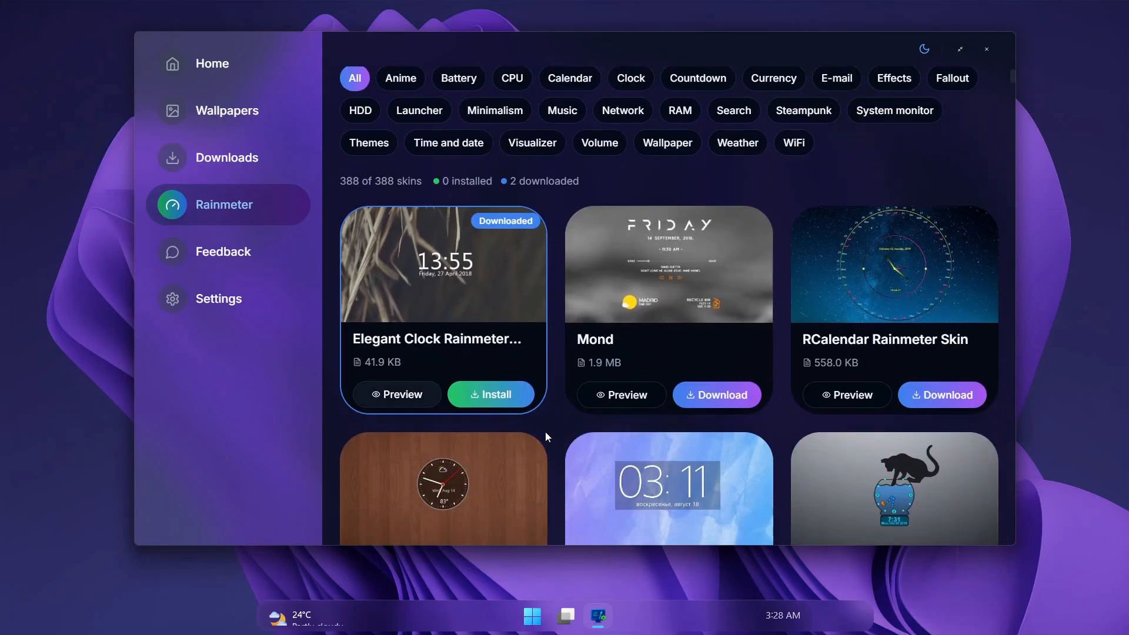
click(716, 395)
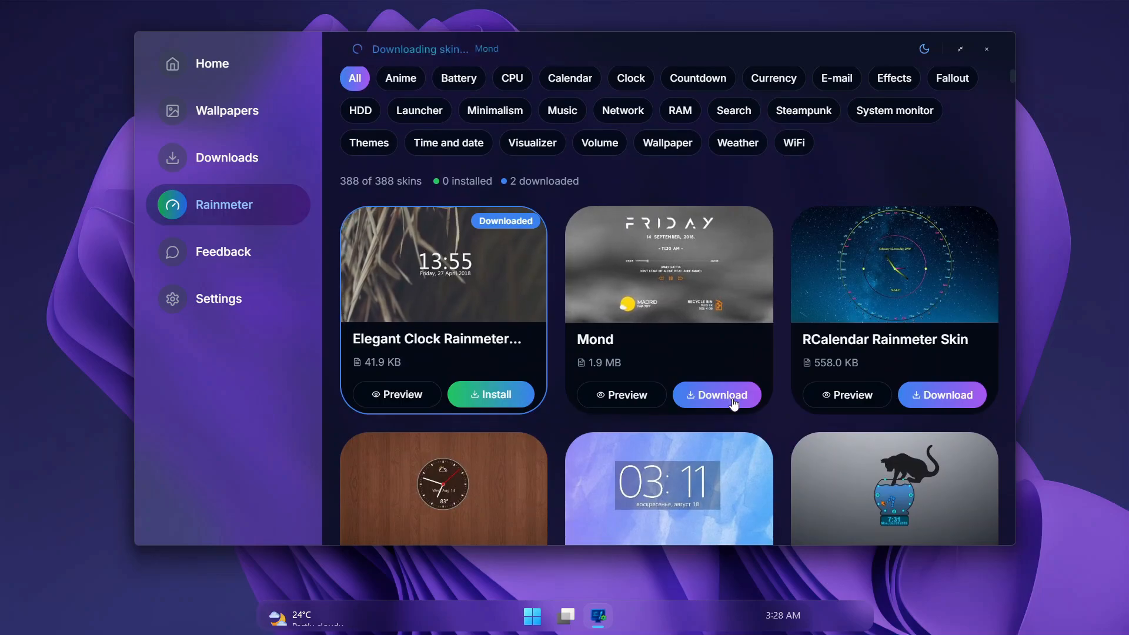
click(715, 395)
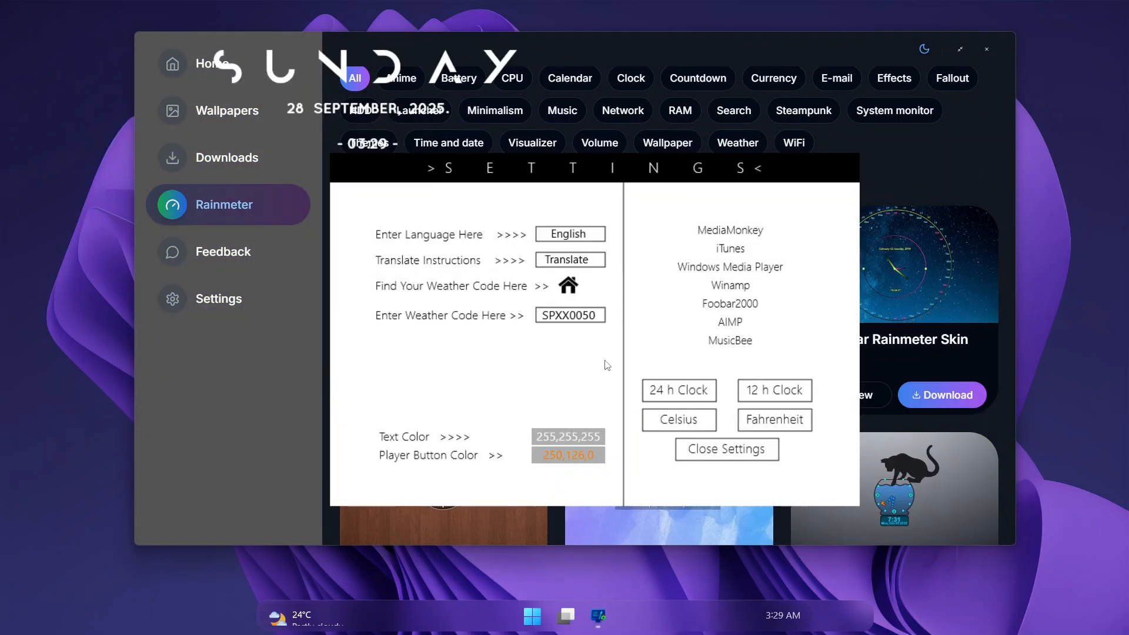
click(725, 448)
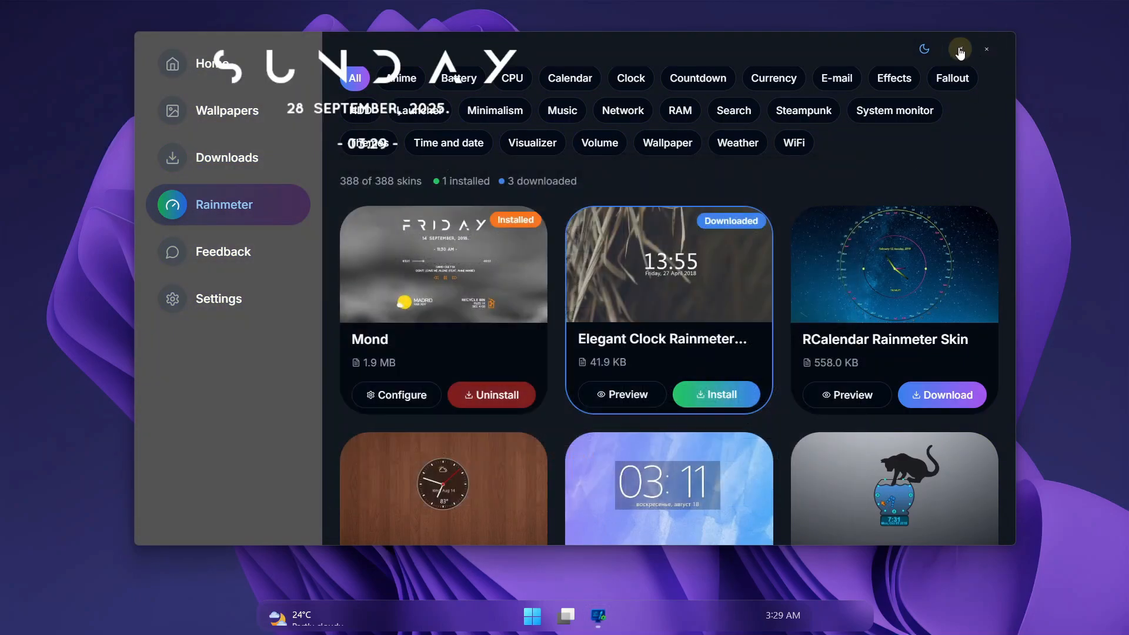
click(985, 49)
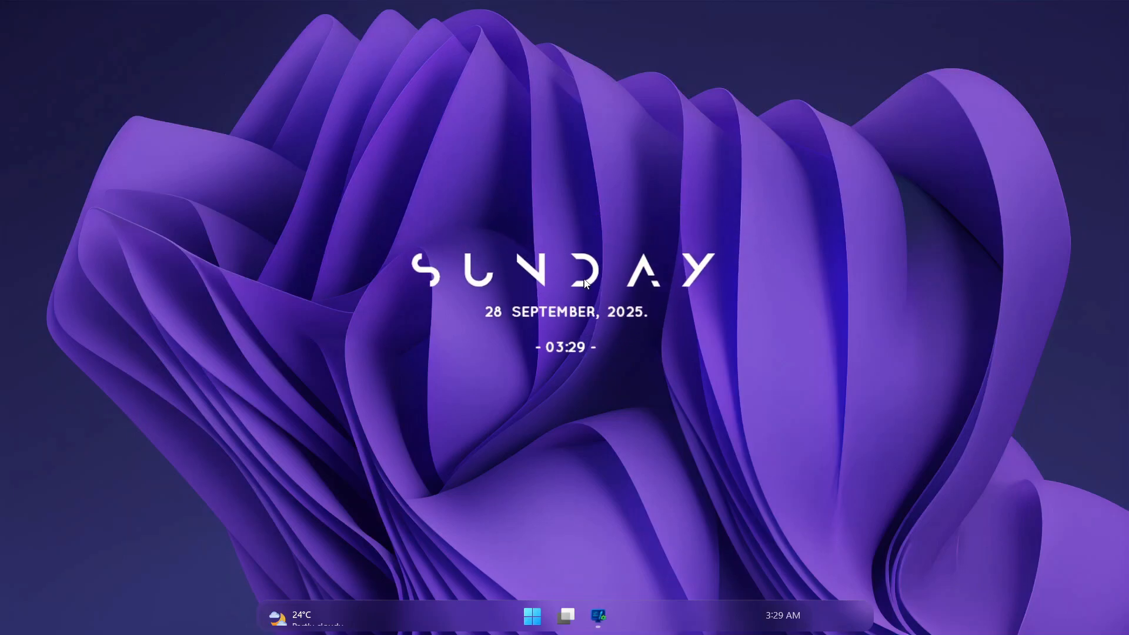
mouse_move(935, 287)
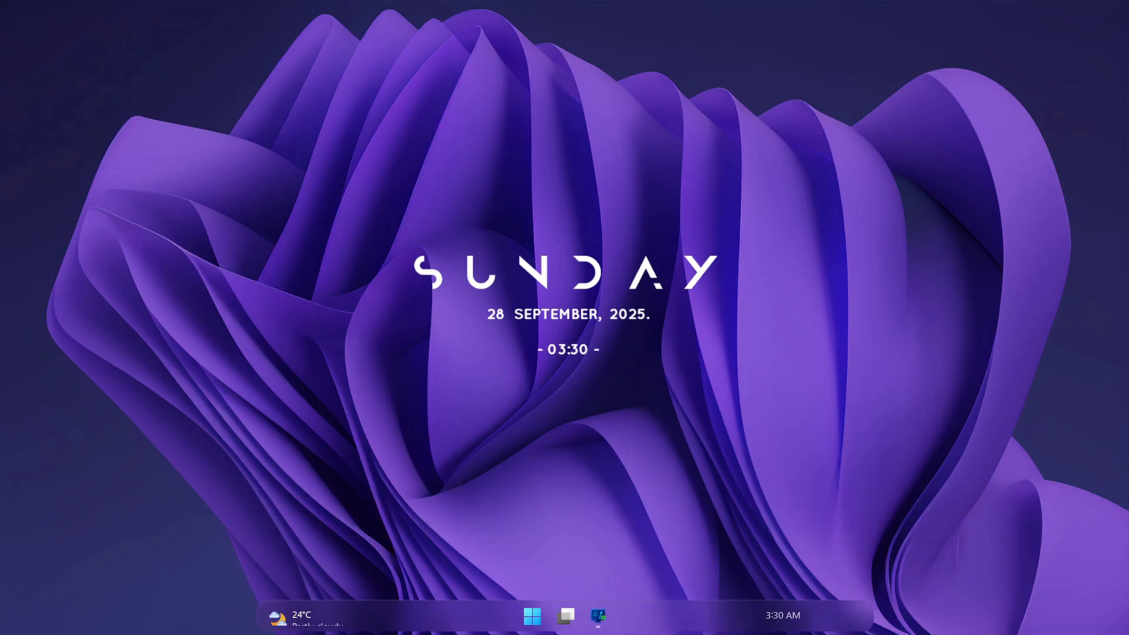
text(Su)
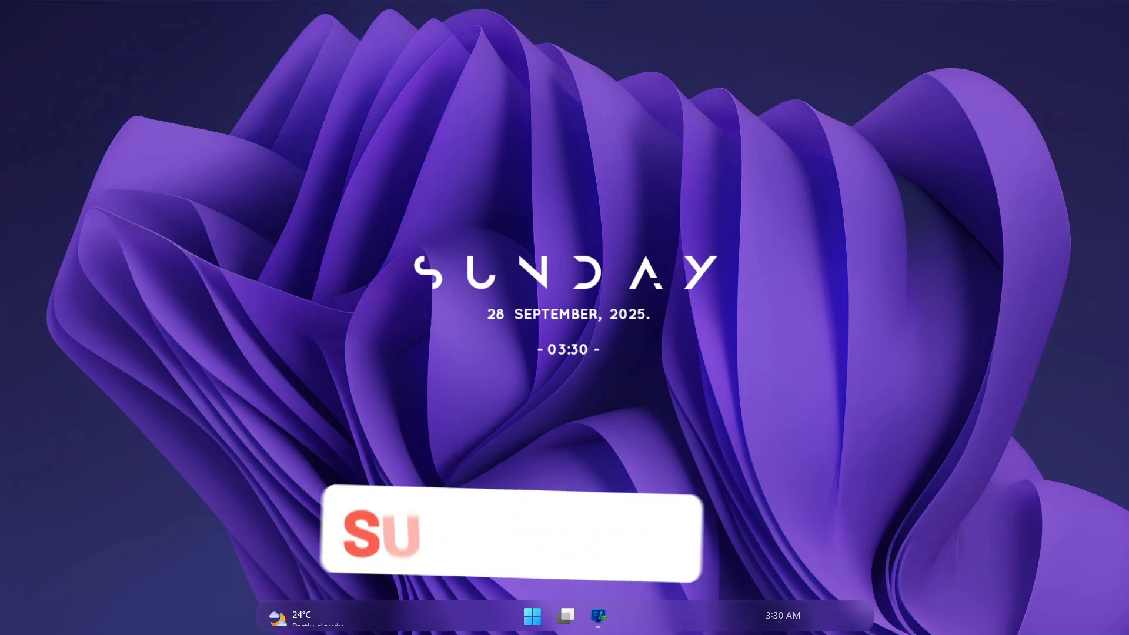